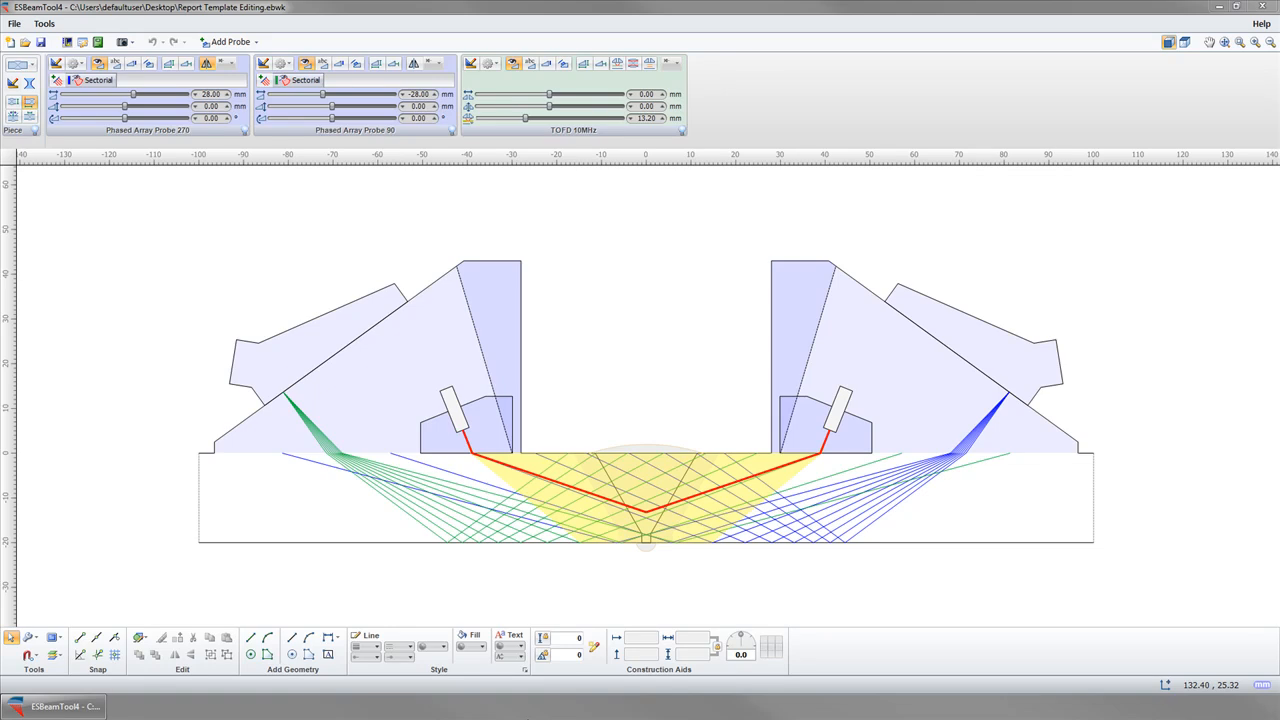
pyautogui.moveTo(476, 420)
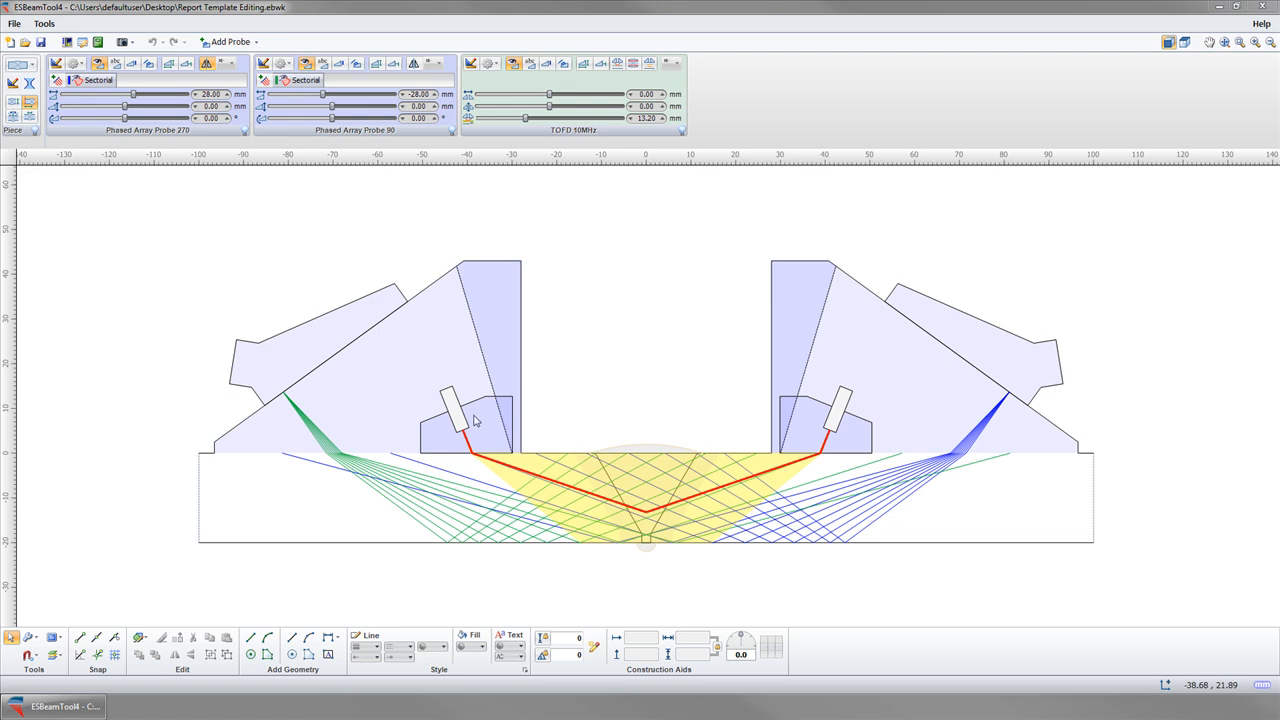
pyautogui.moveTo(461, 321)
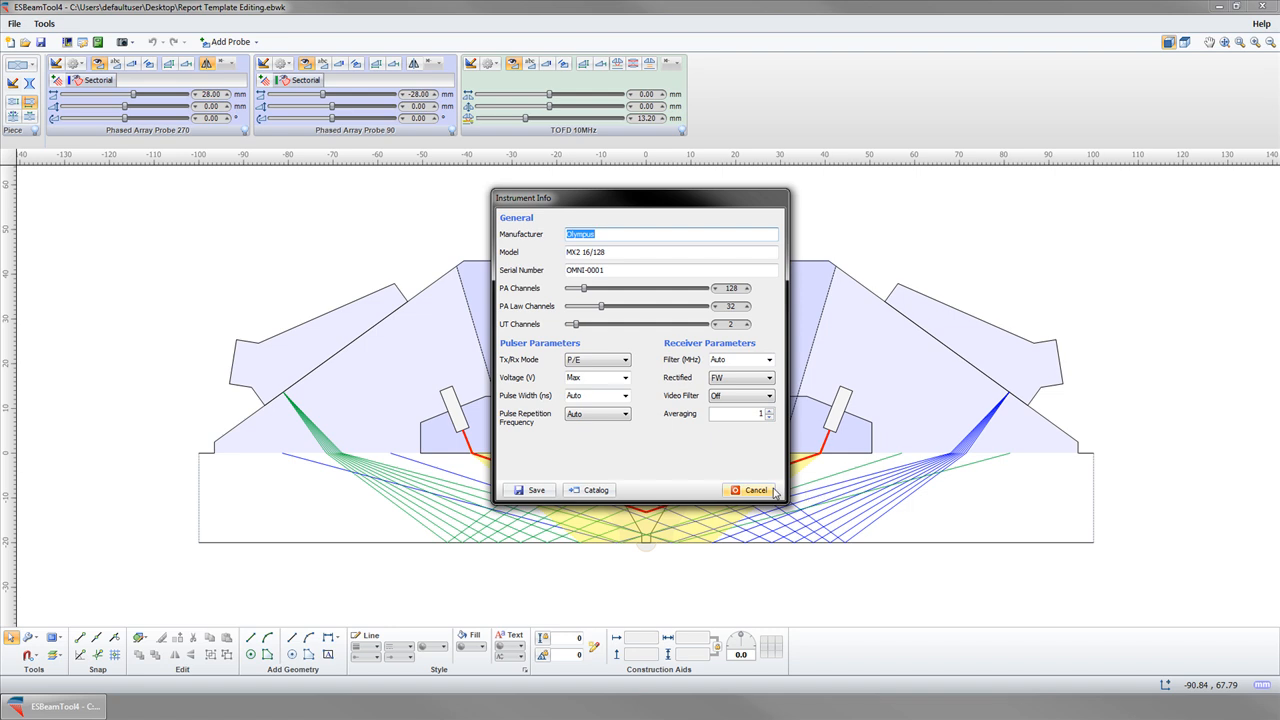
# Step: Set the banner image as the default report logo in the program options
pyautogui.click(756, 490)
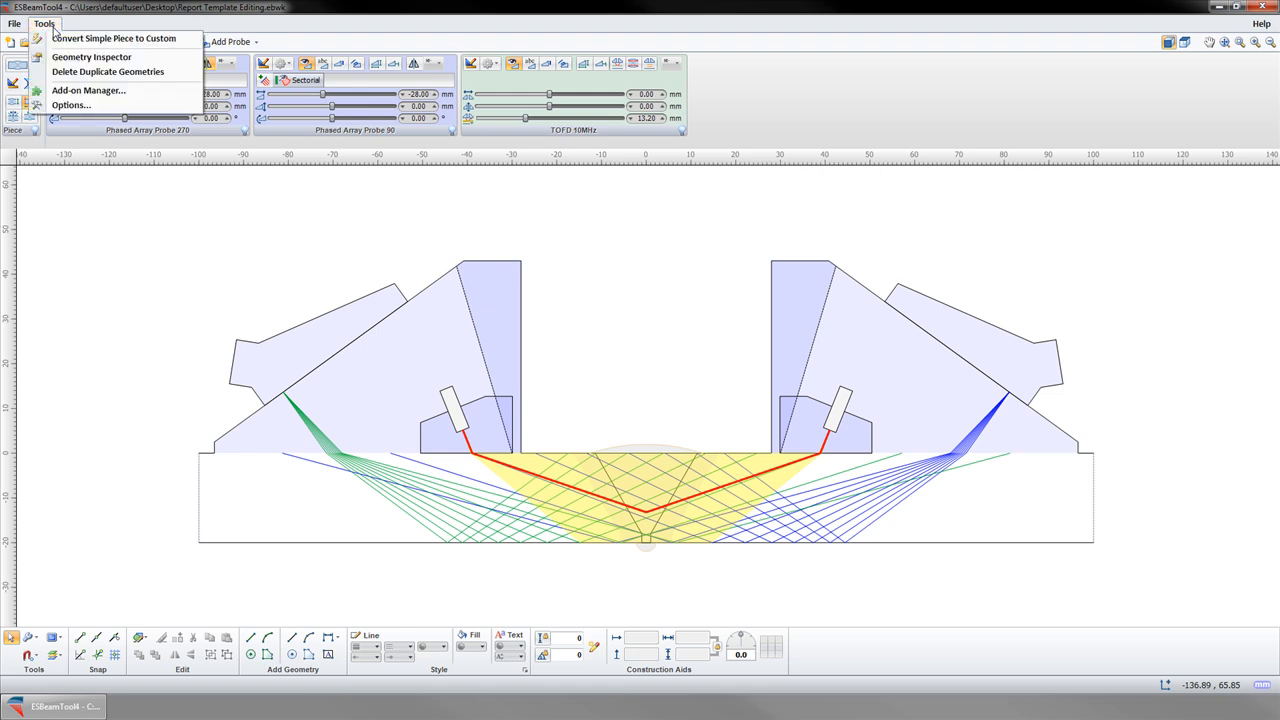
pyautogui.click(70, 105)
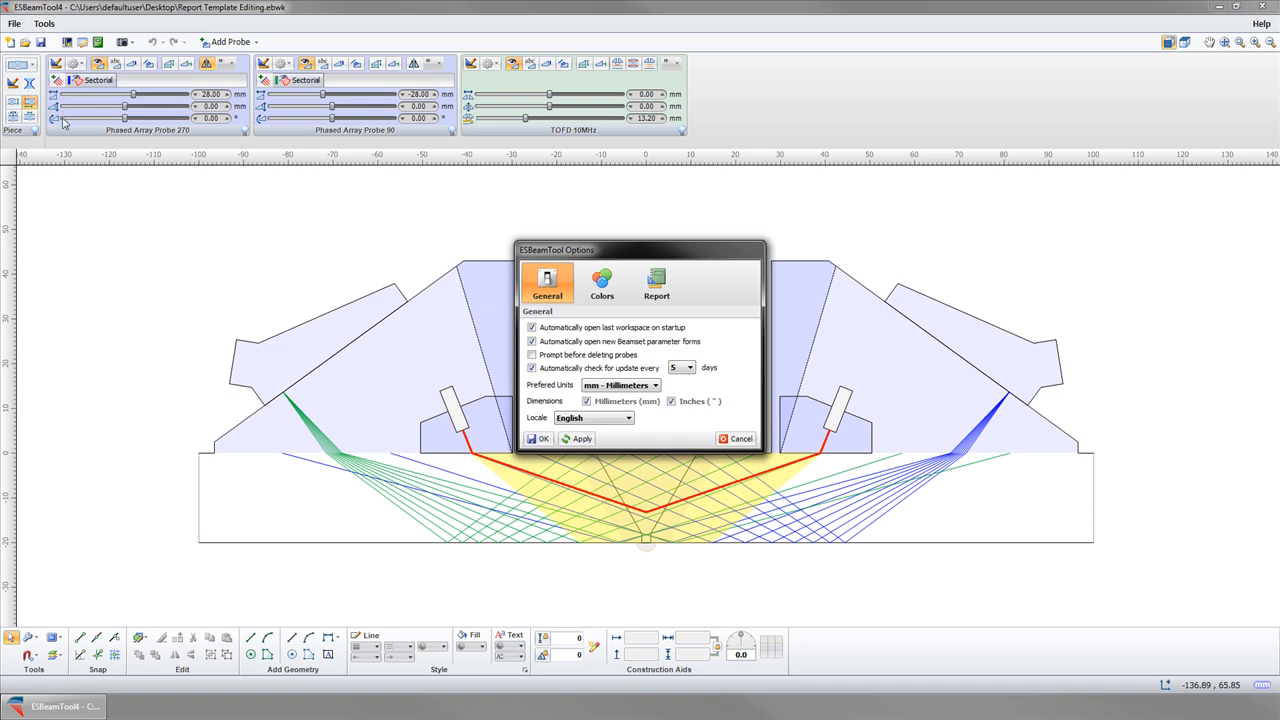
pyautogui.click(656, 283)
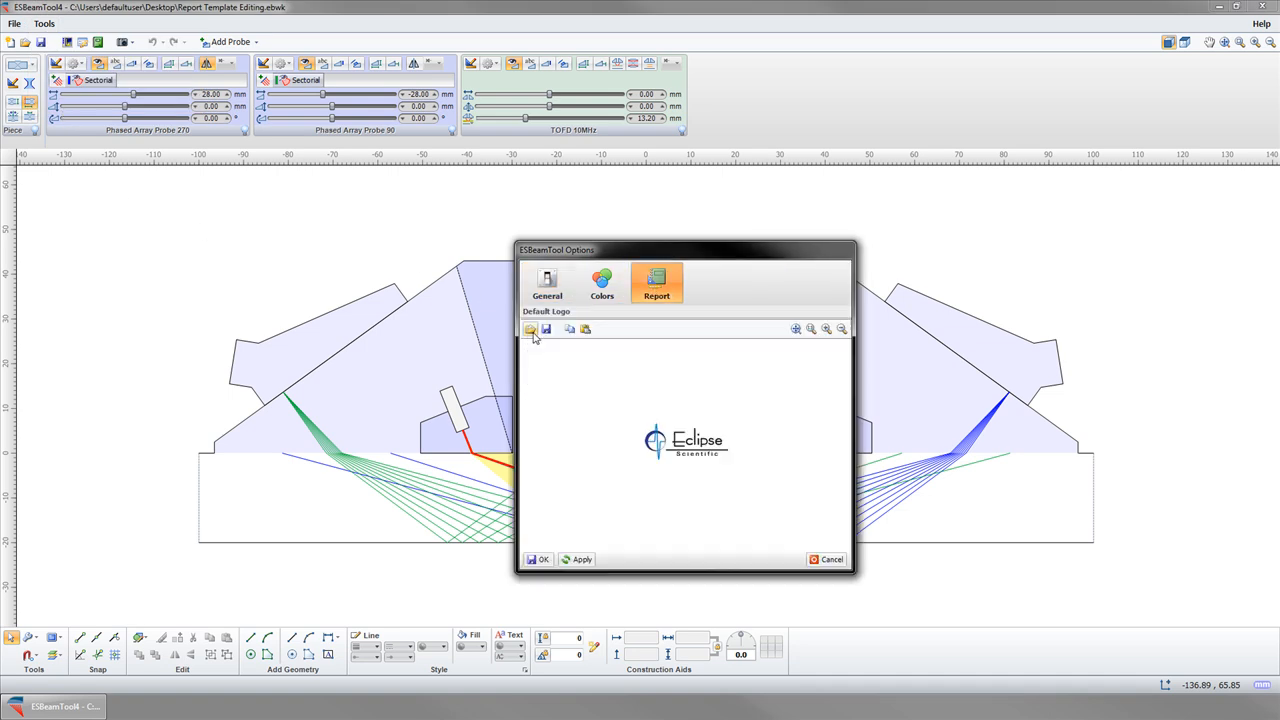
pyautogui.click(531, 329)
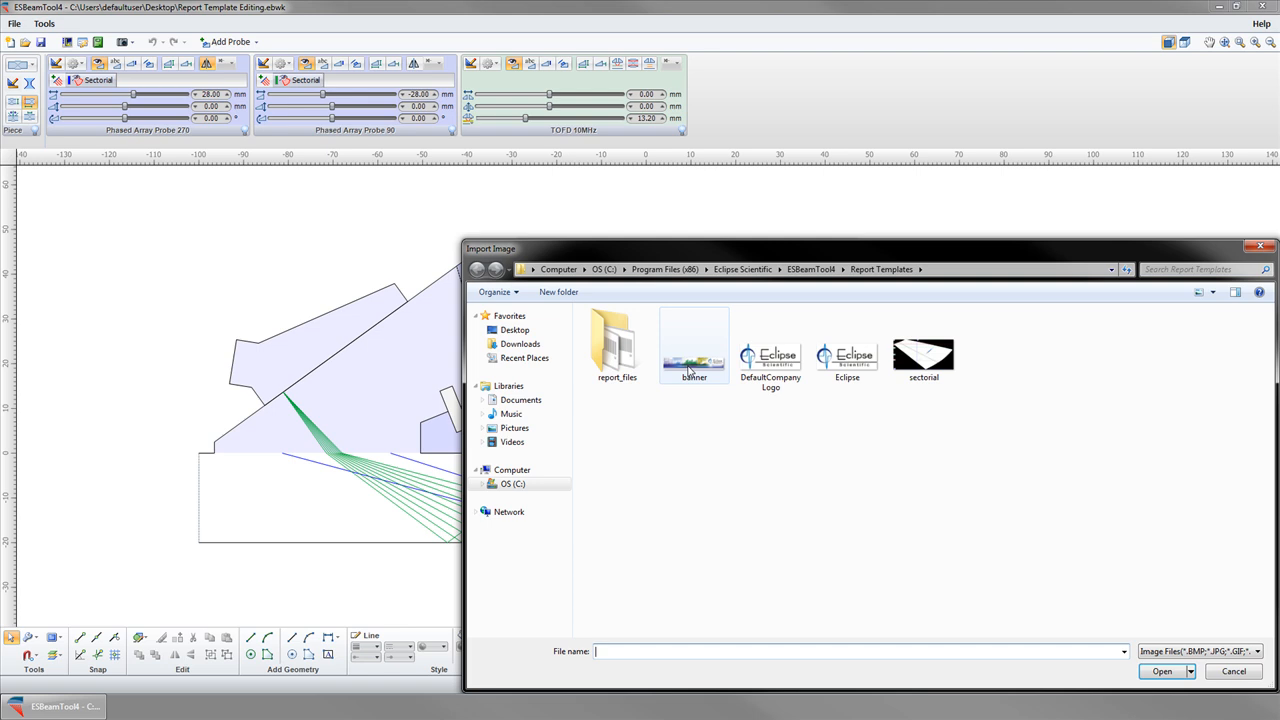
pyautogui.doubleClick(694, 355)
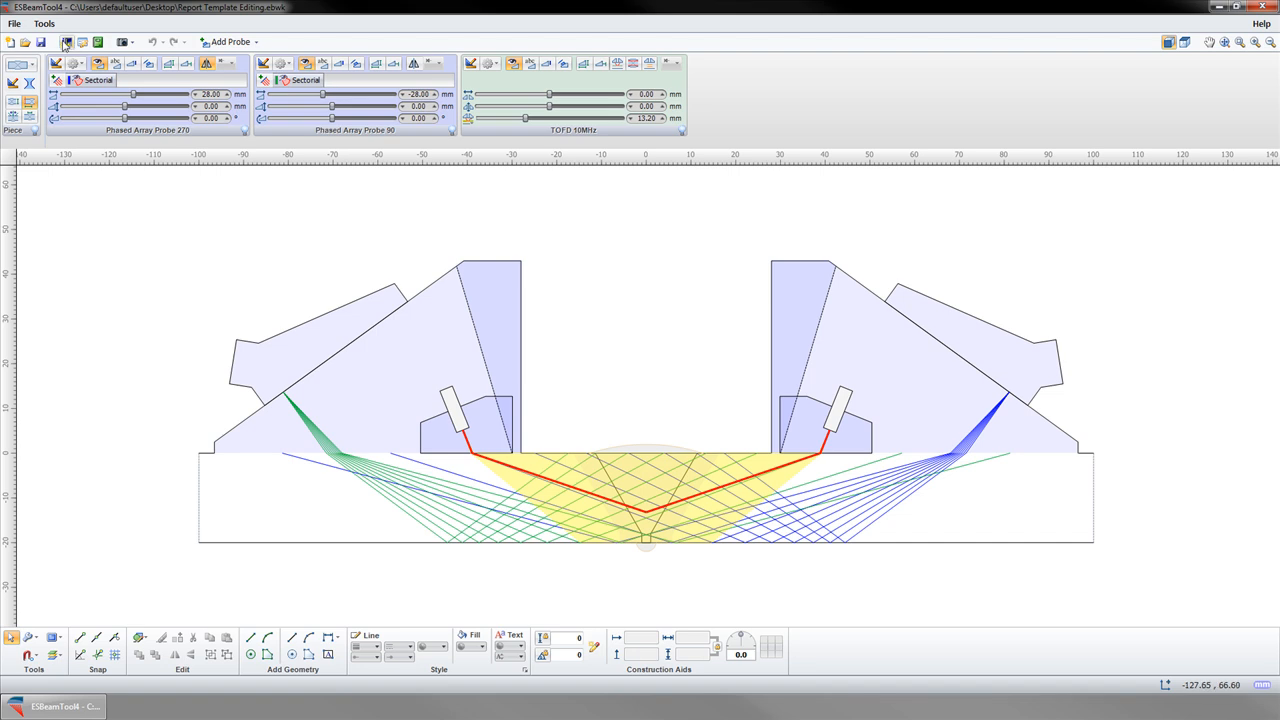
# Step: Review the report's document information, leaving its logo image unchanged
pyautogui.click(66, 42)
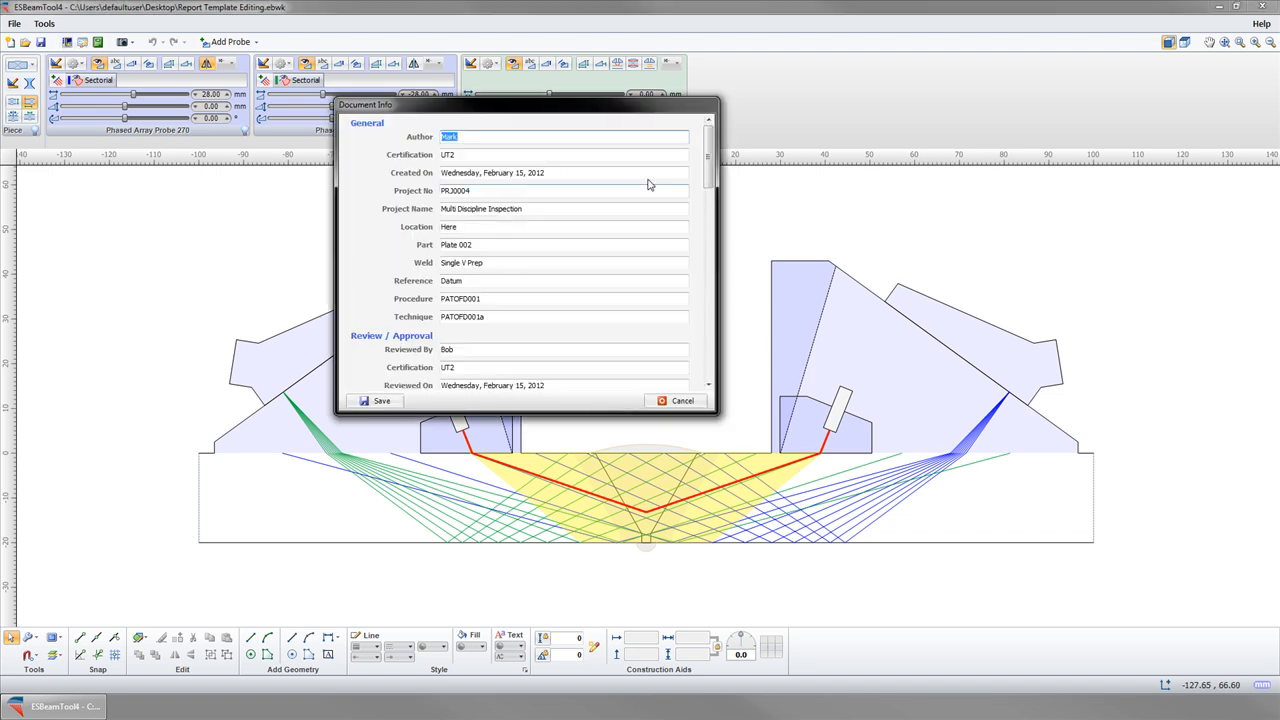
pyautogui.scroll(-3)
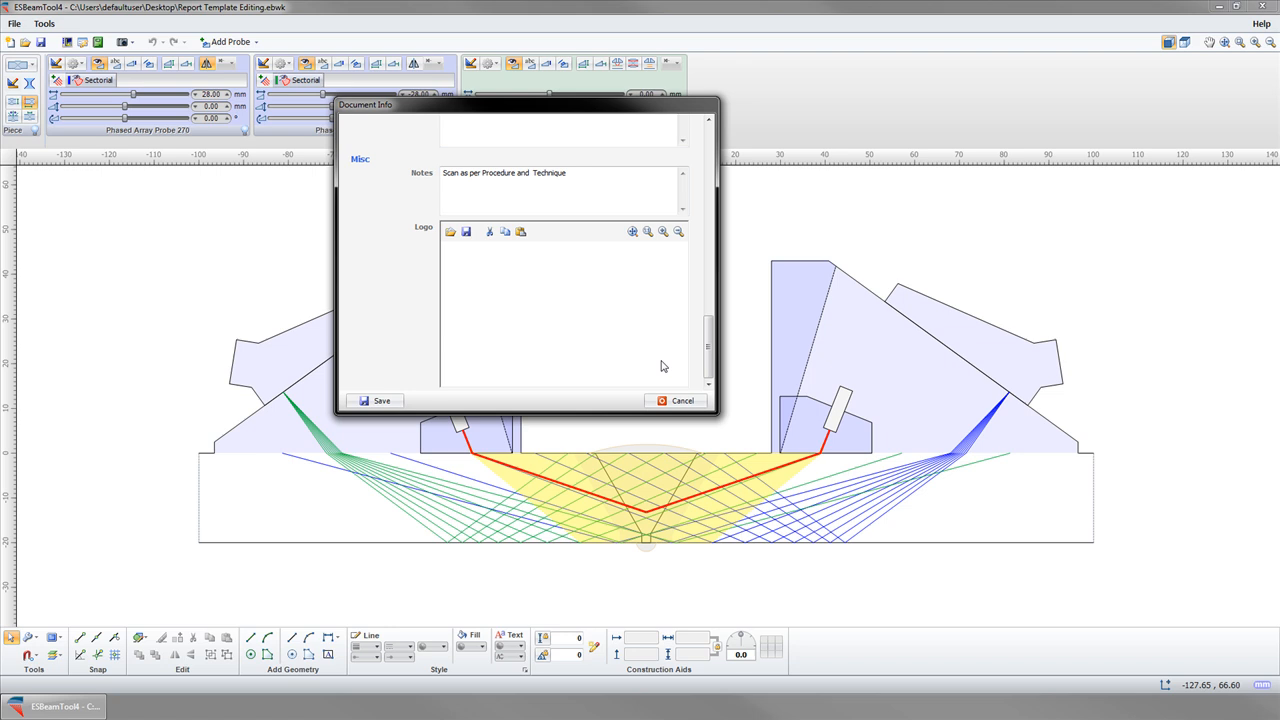
pyautogui.click(450, 231)
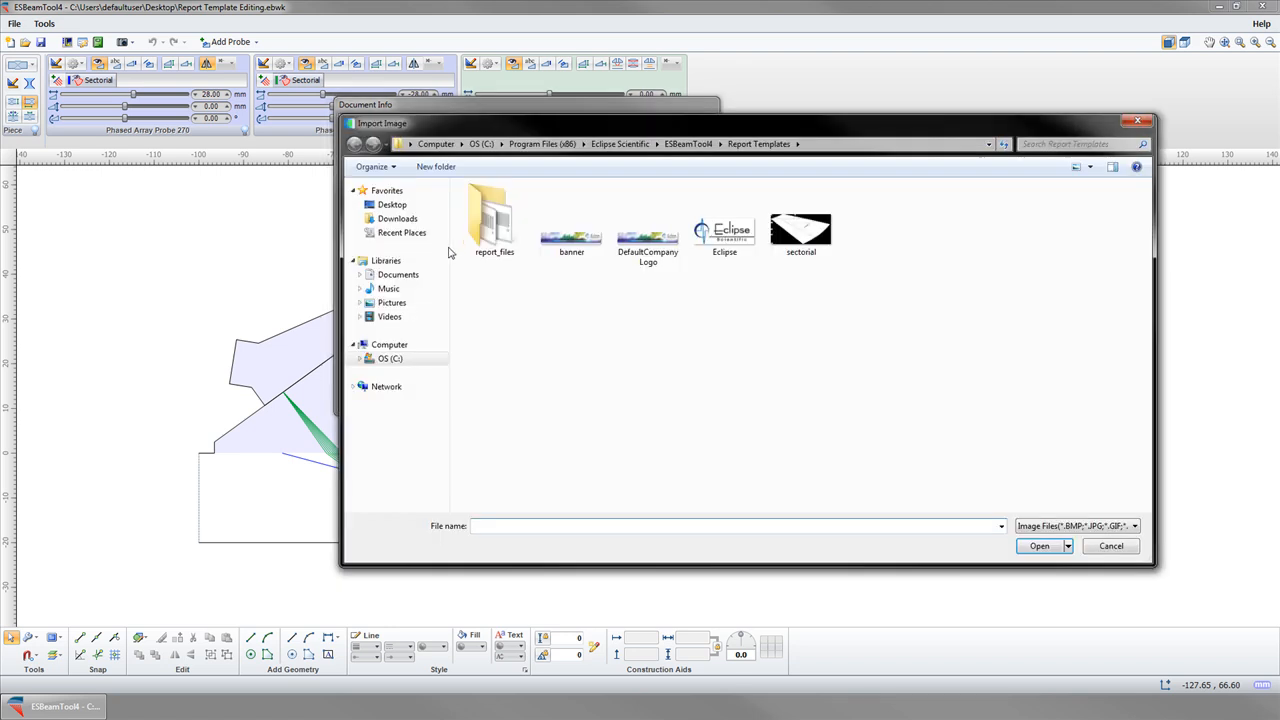
pyautogui.click(1111, 545)
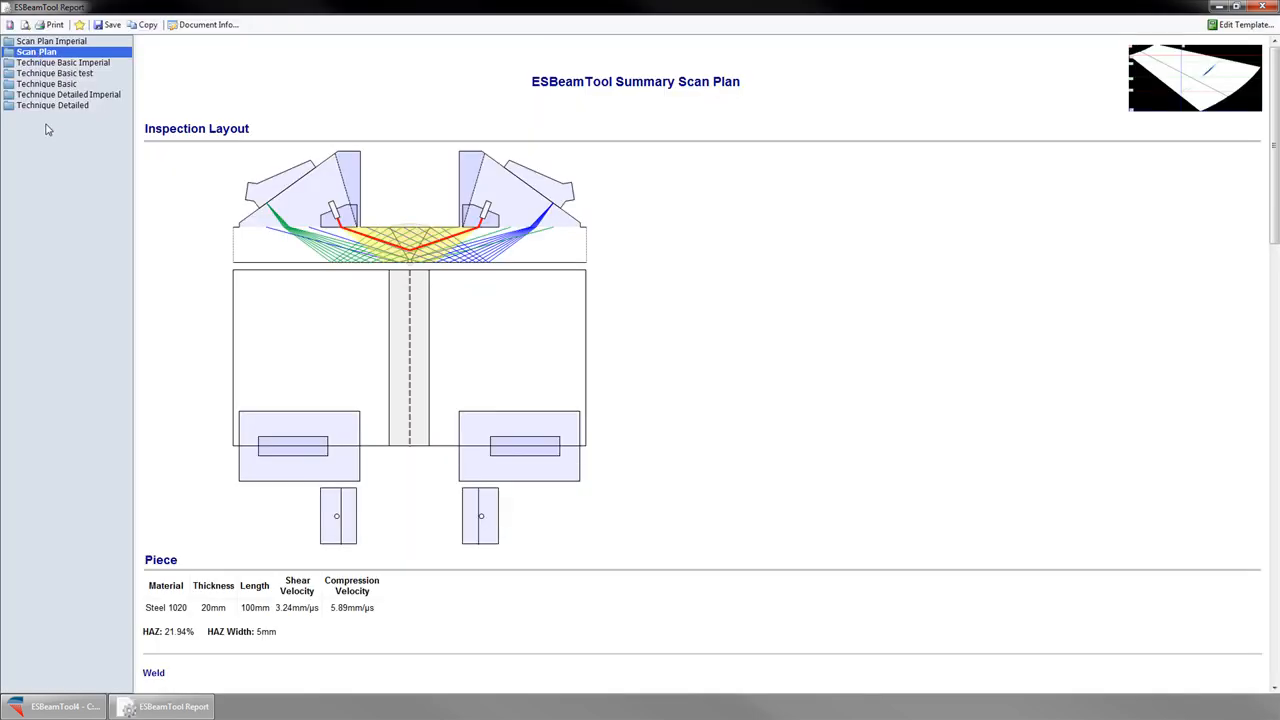
# Step: Preview the Technique Detailed report, then return to the Scan Plan report
pyautogui.click(54, 73)
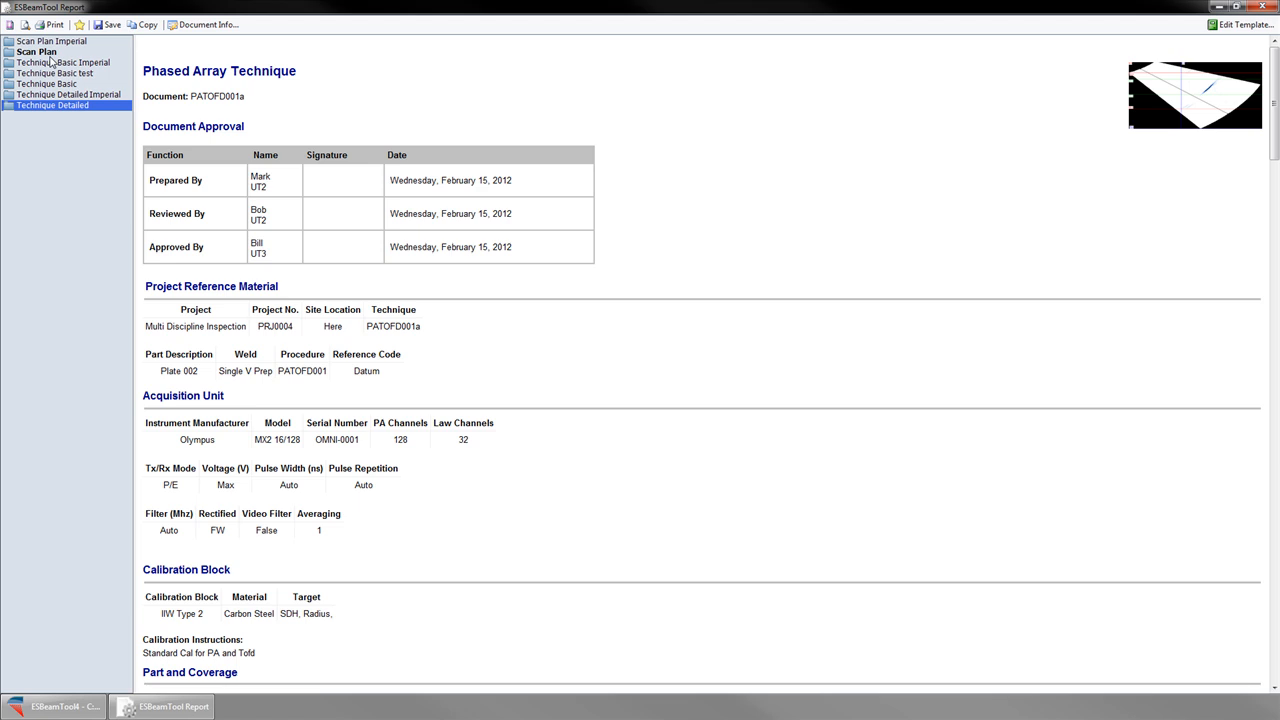
pyautogui.click(37, 51)
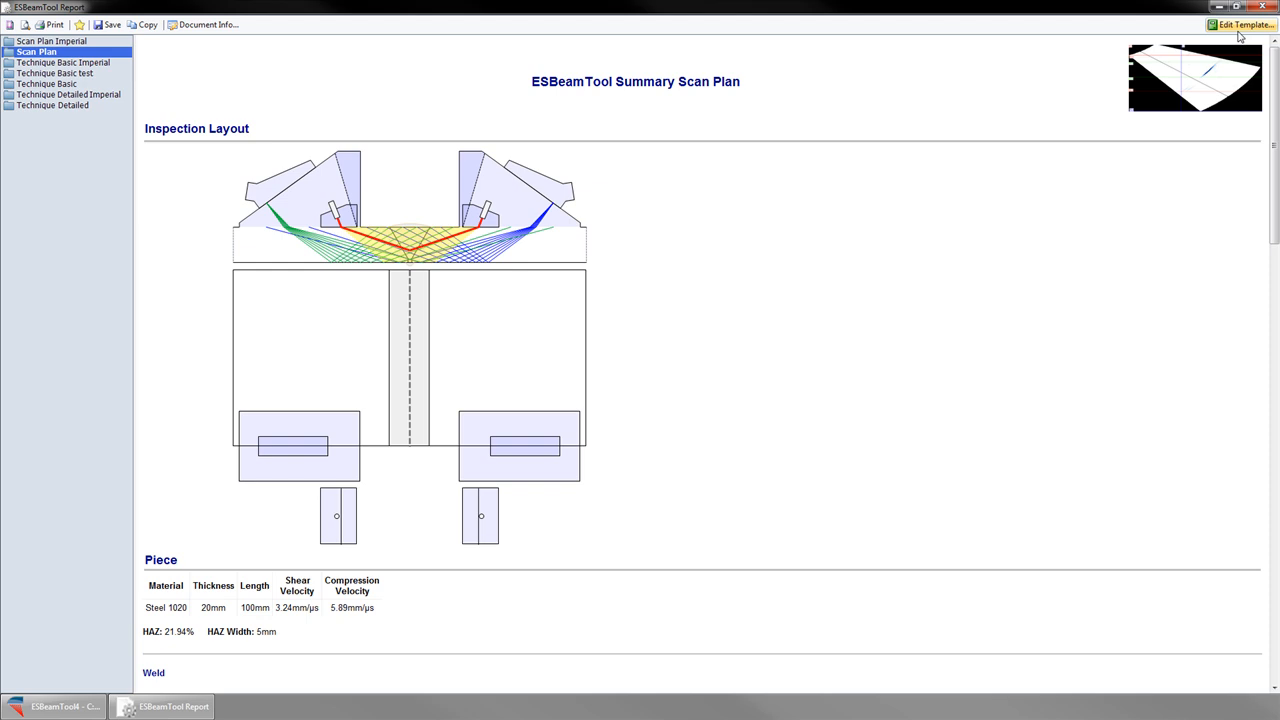
pyautogui.moveTo(1253, 35)
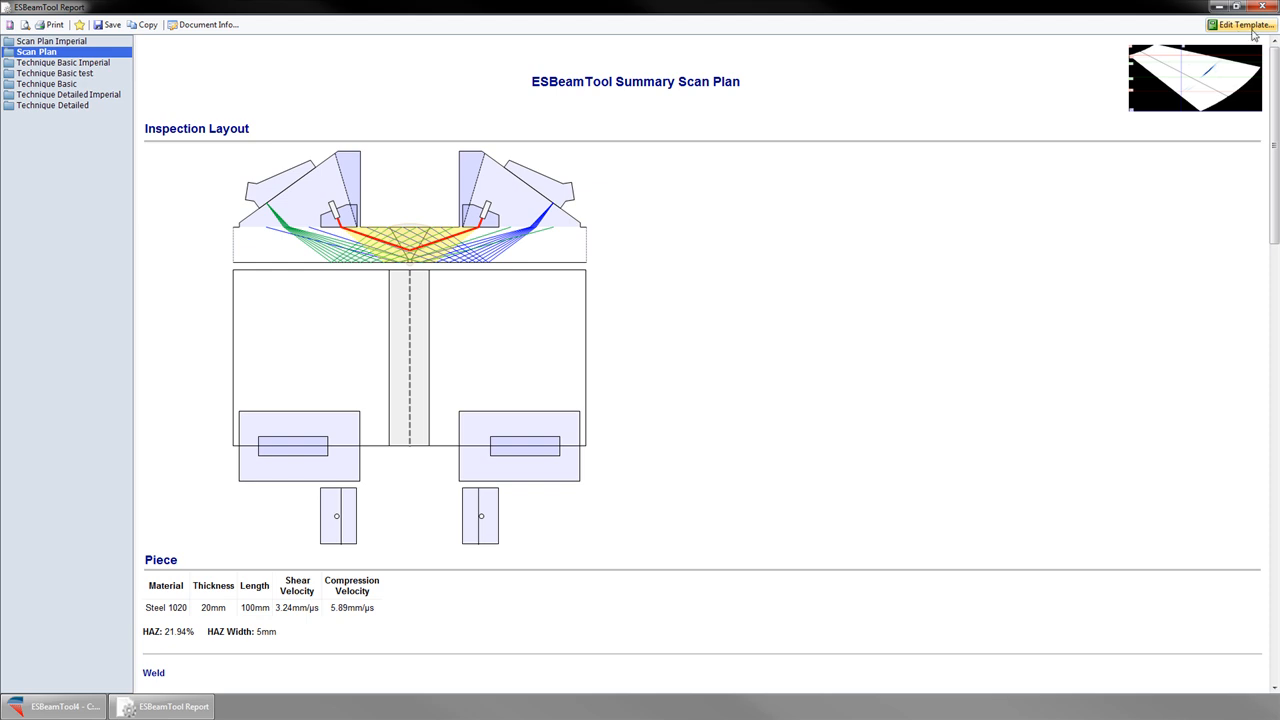
pyautogui.moveTo(1248, 37)
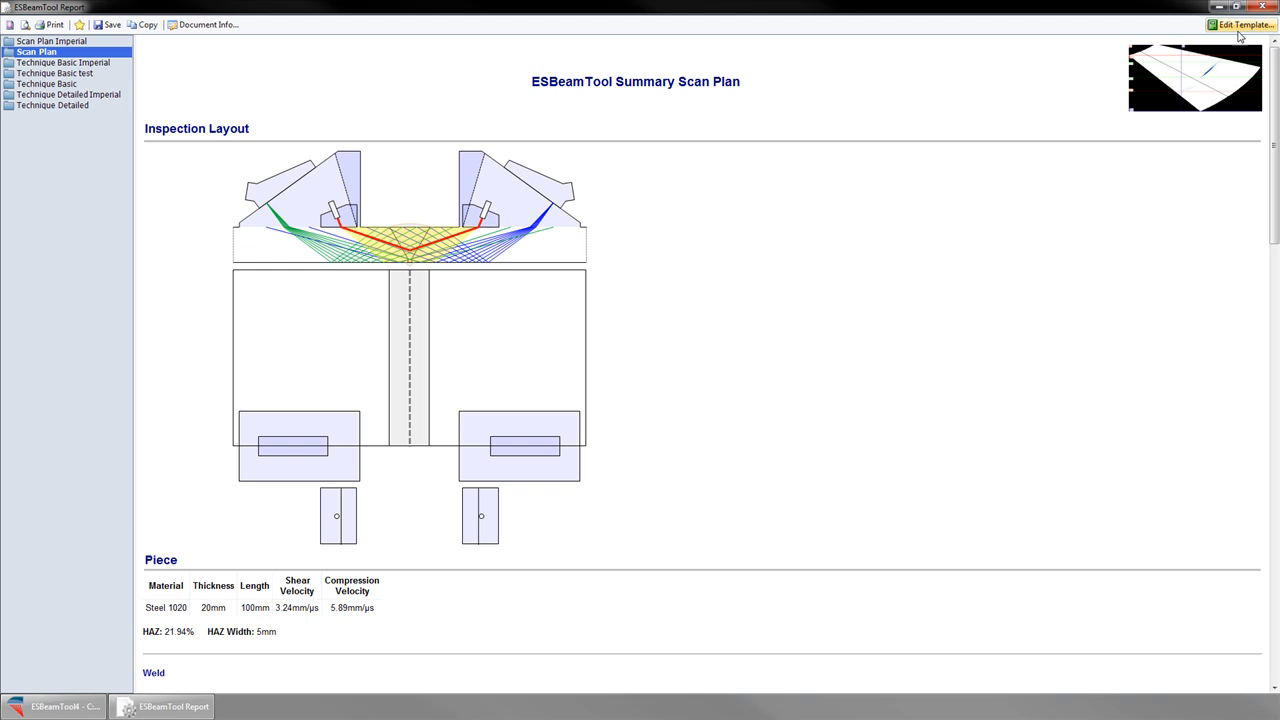
# Step: Edit the Scan Plan template, checking its HTML code and rendered preview before the Design view
pyautogui.click(1243, 24)
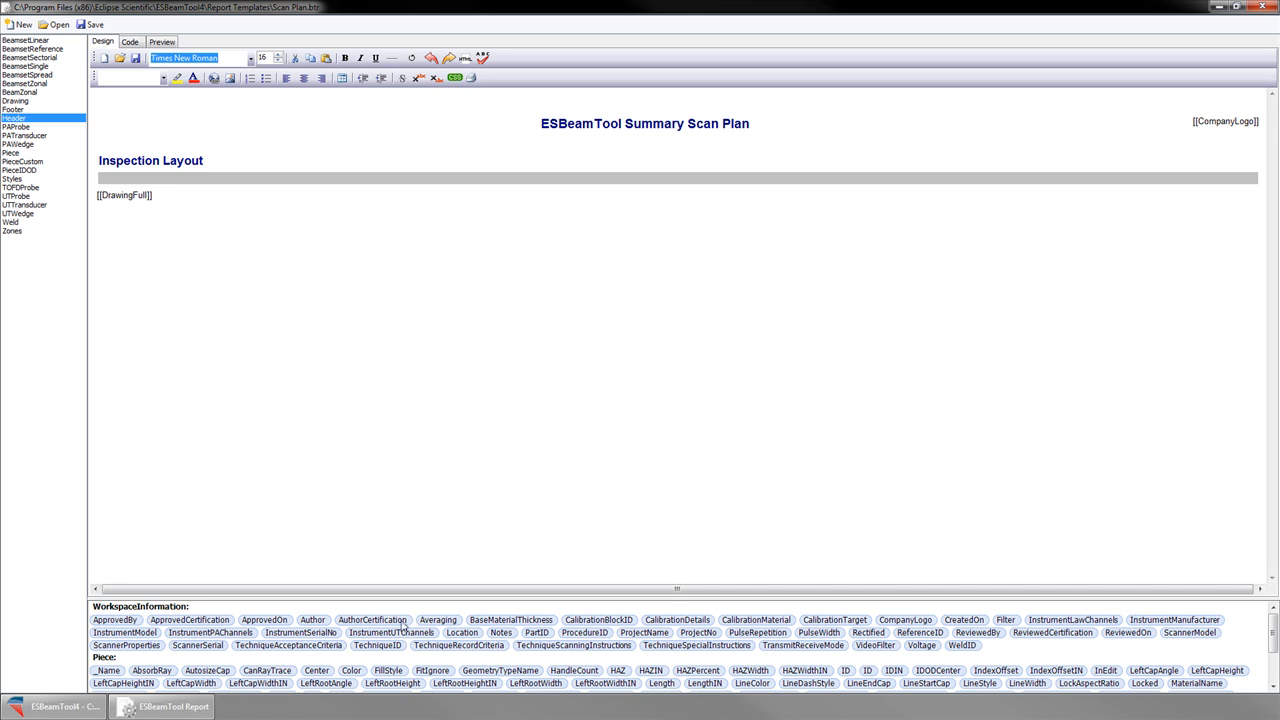
pyautogui.scroll(-3)
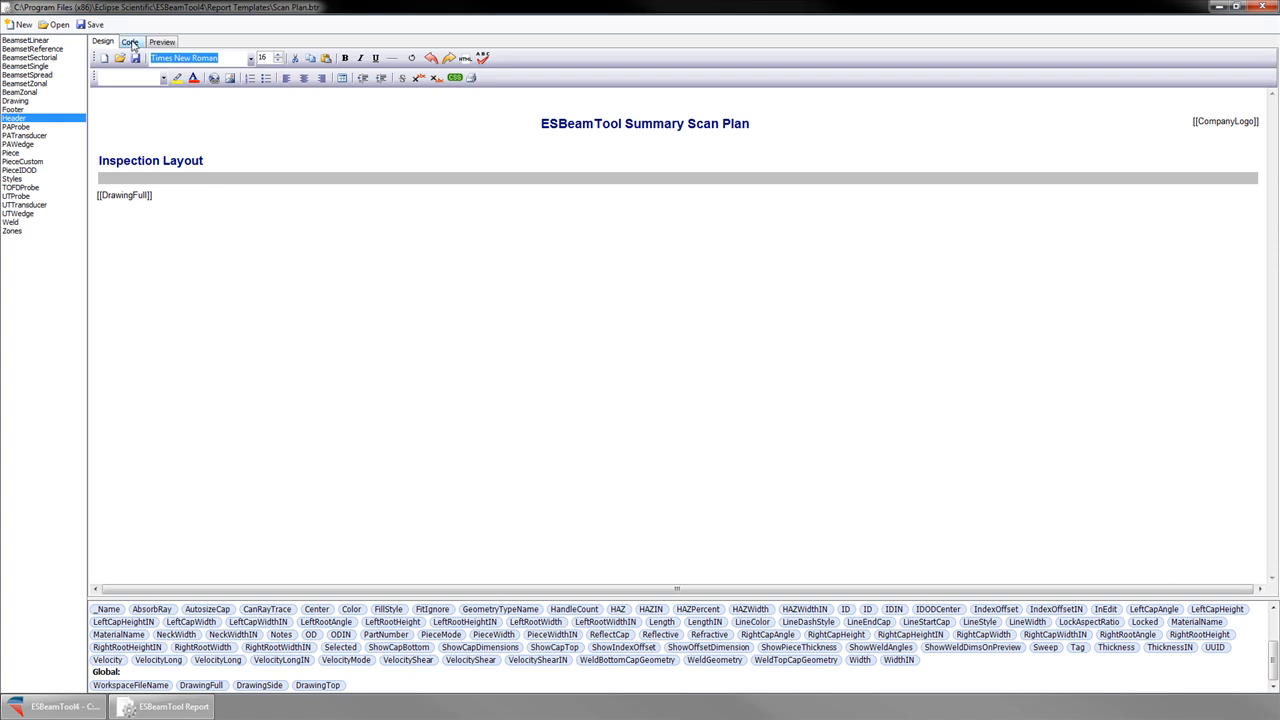
pyautogui.click(130, 41)
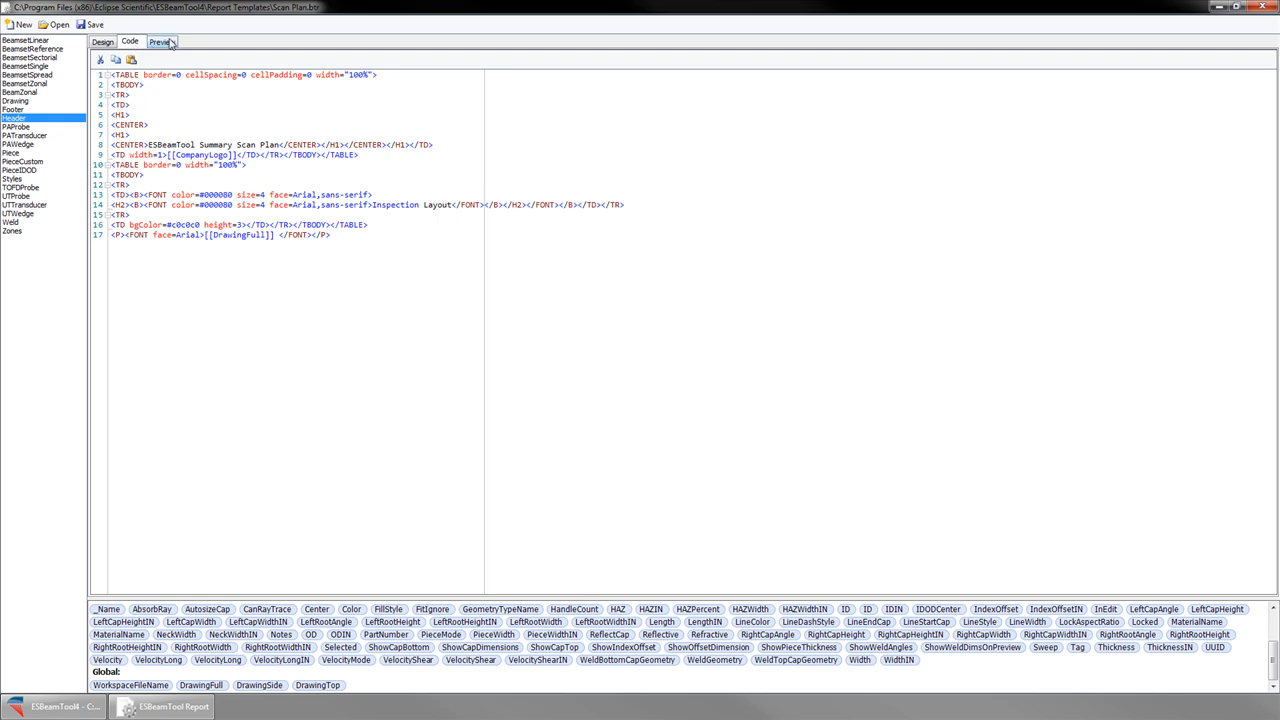
pyautogui.click(160, 41)
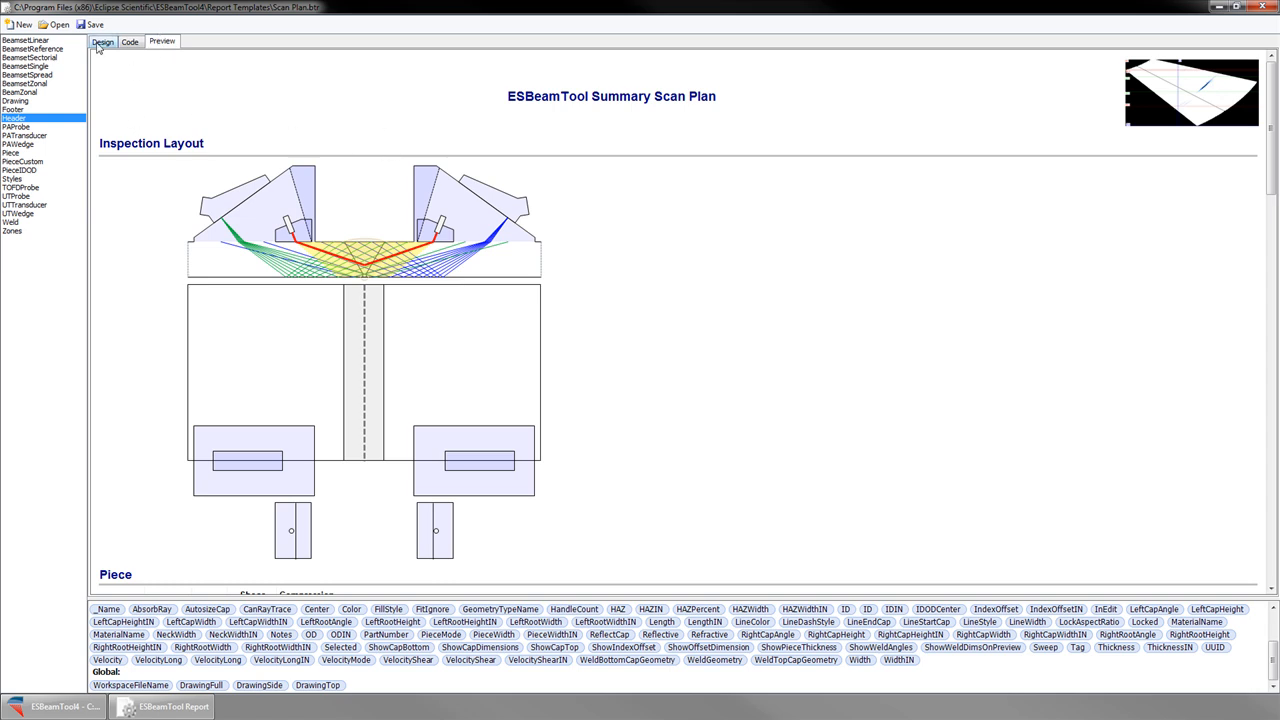
pyautogui.click(103, 41)
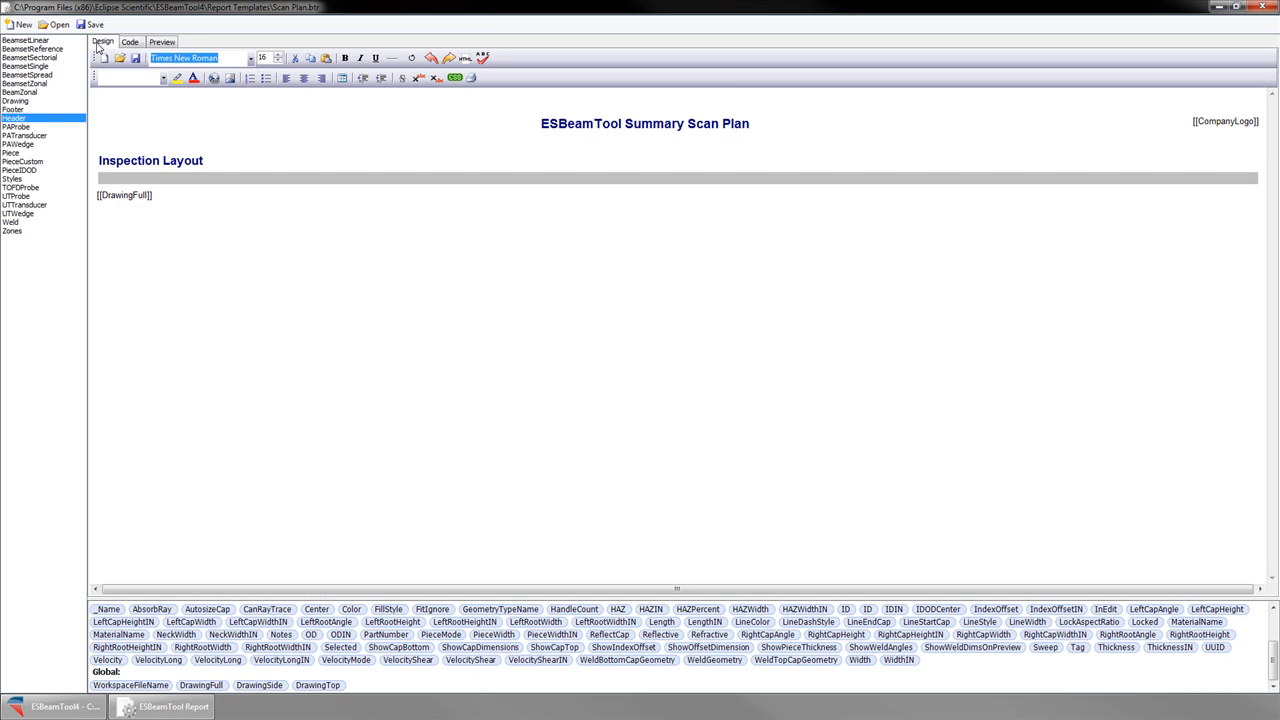
# Step: Label the header line 'Approved' with the approver field, followed by 'Signature:' and 'Date:'
pyautogui.click(172, 160)
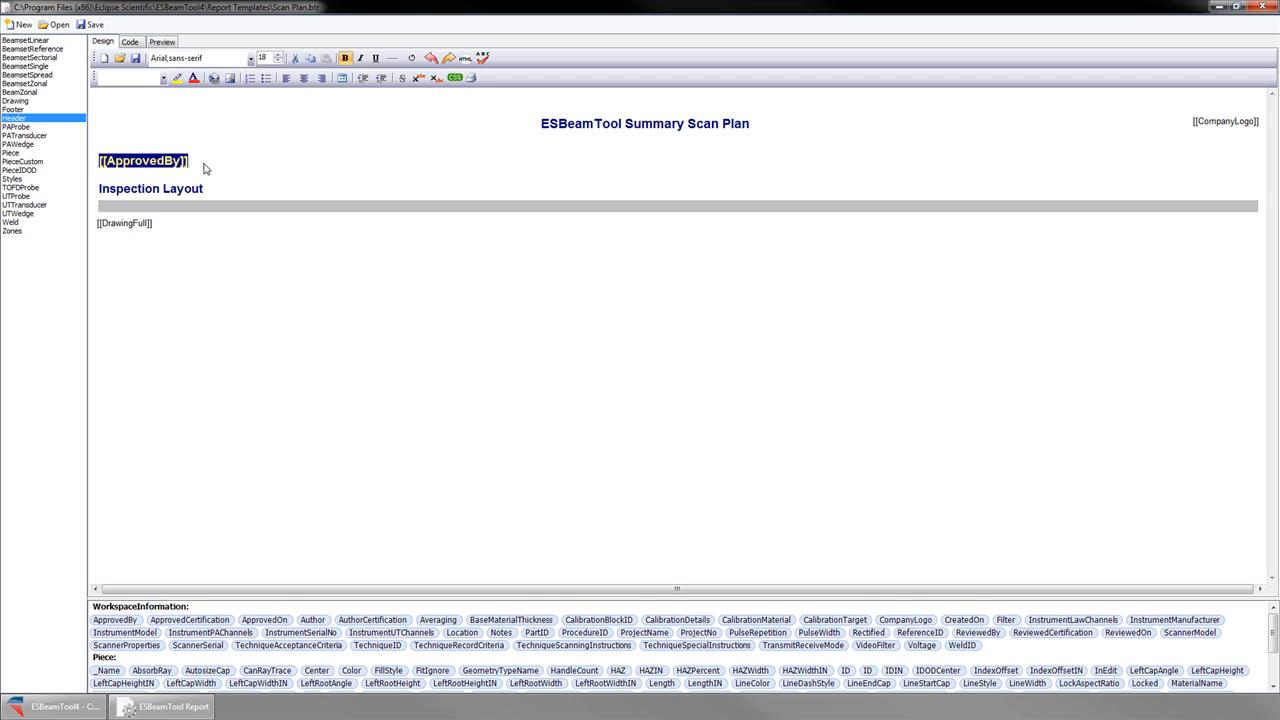
pyautogui.click(105, 172)
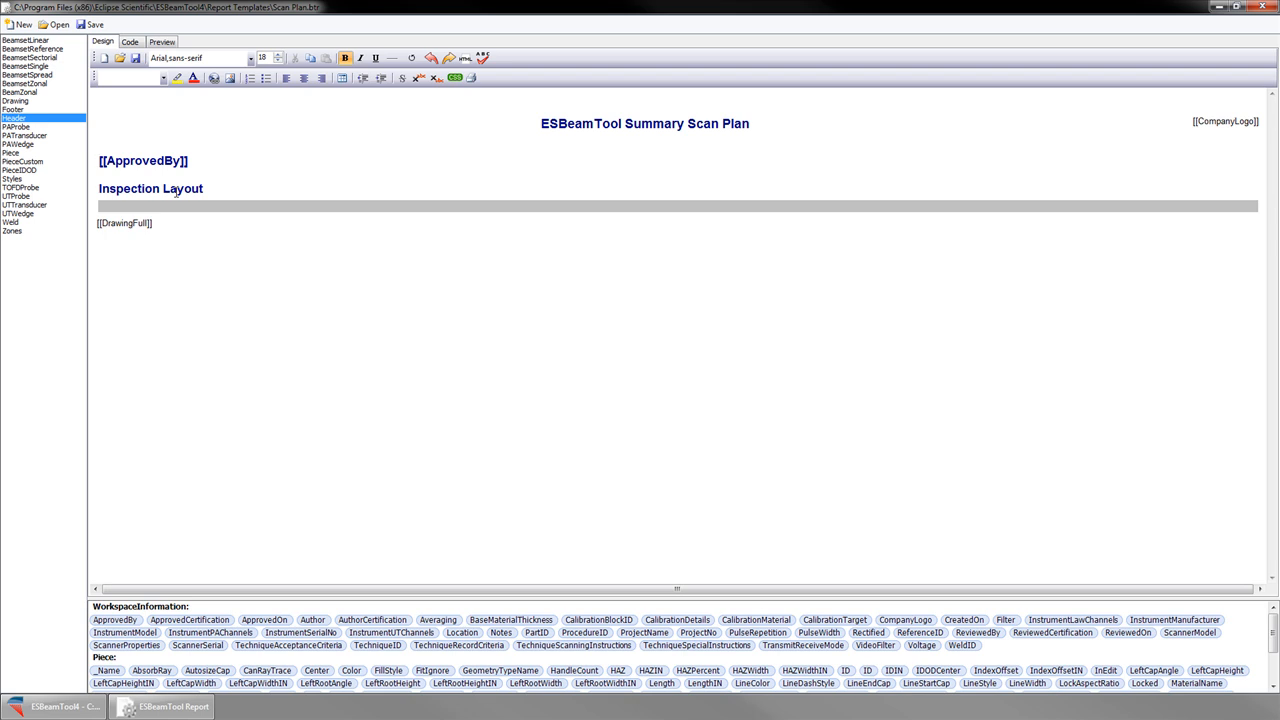
pyautogui.write('Approved By:')
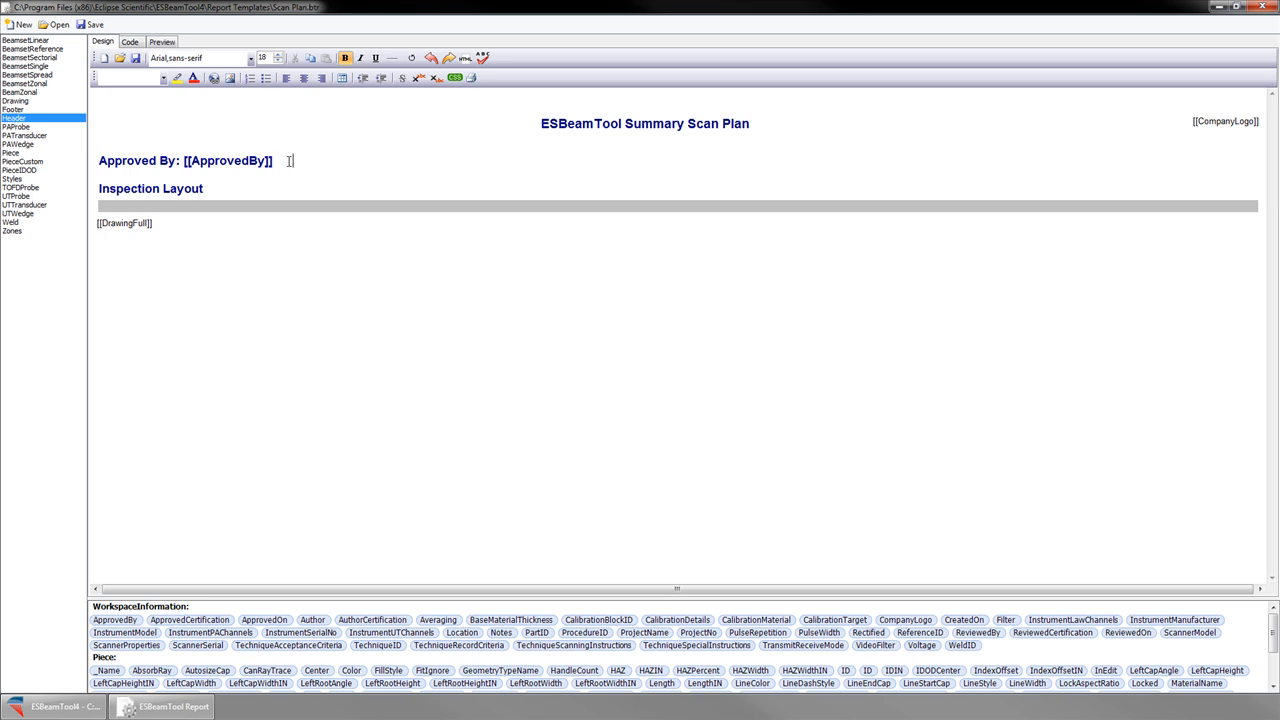
pyautogui.write('Signat')
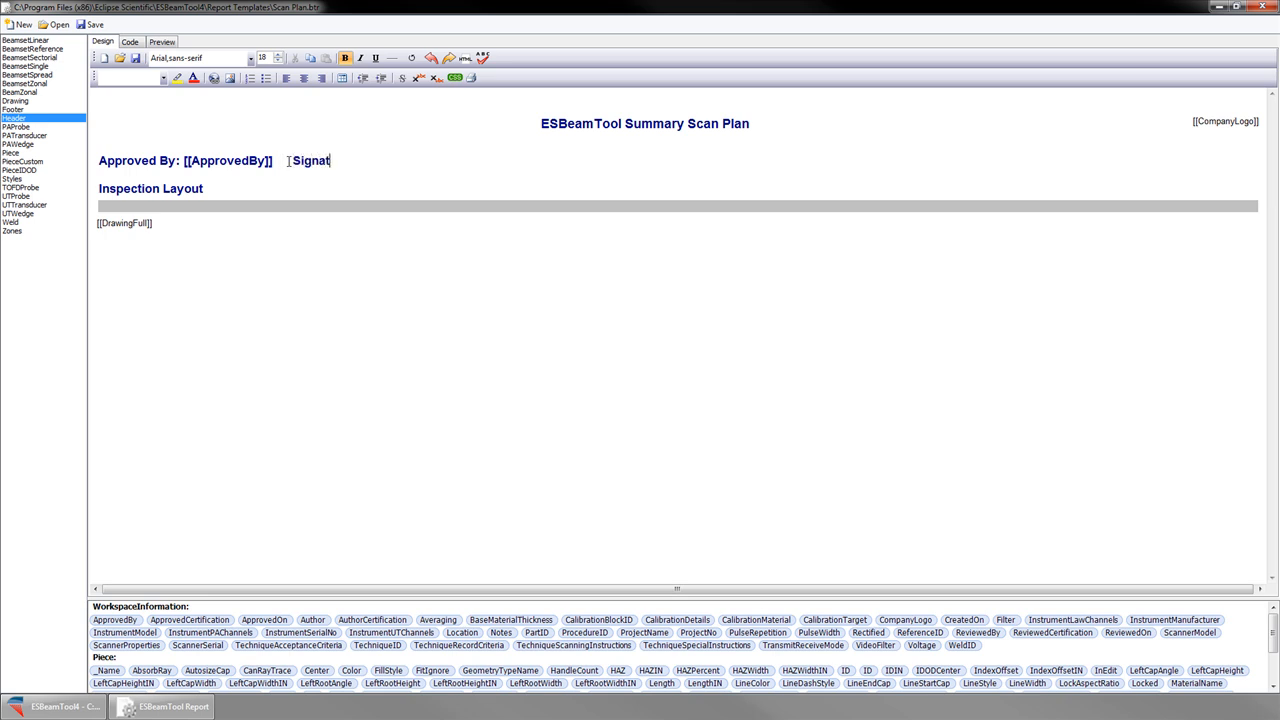
pyautogui.write('ure:')
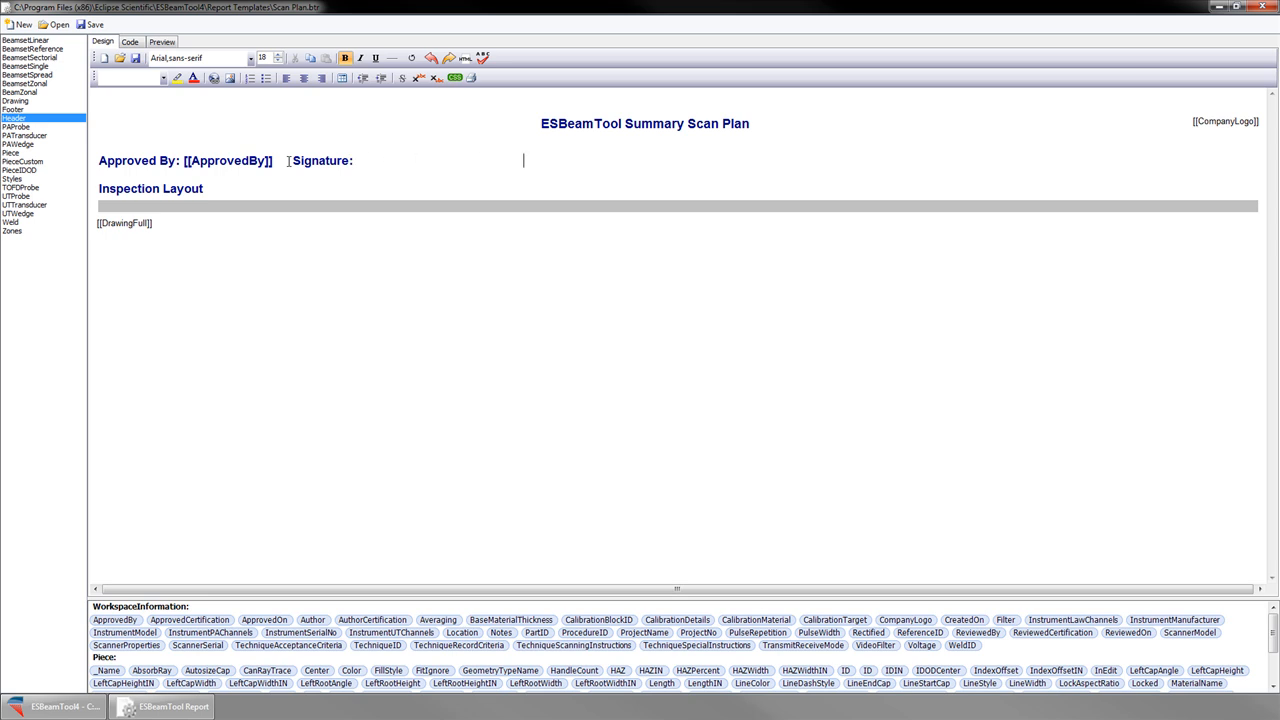
pyautogui.write('Date:')
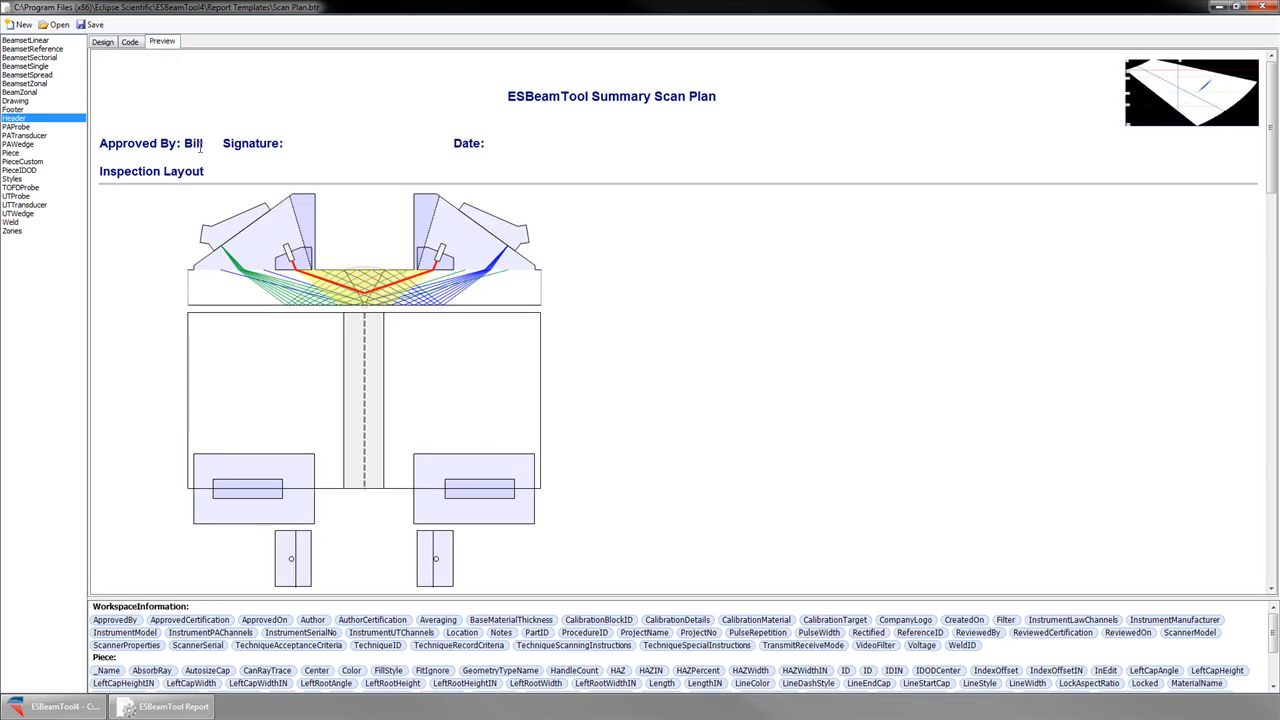
pyautogui.moveTo(305, 158)
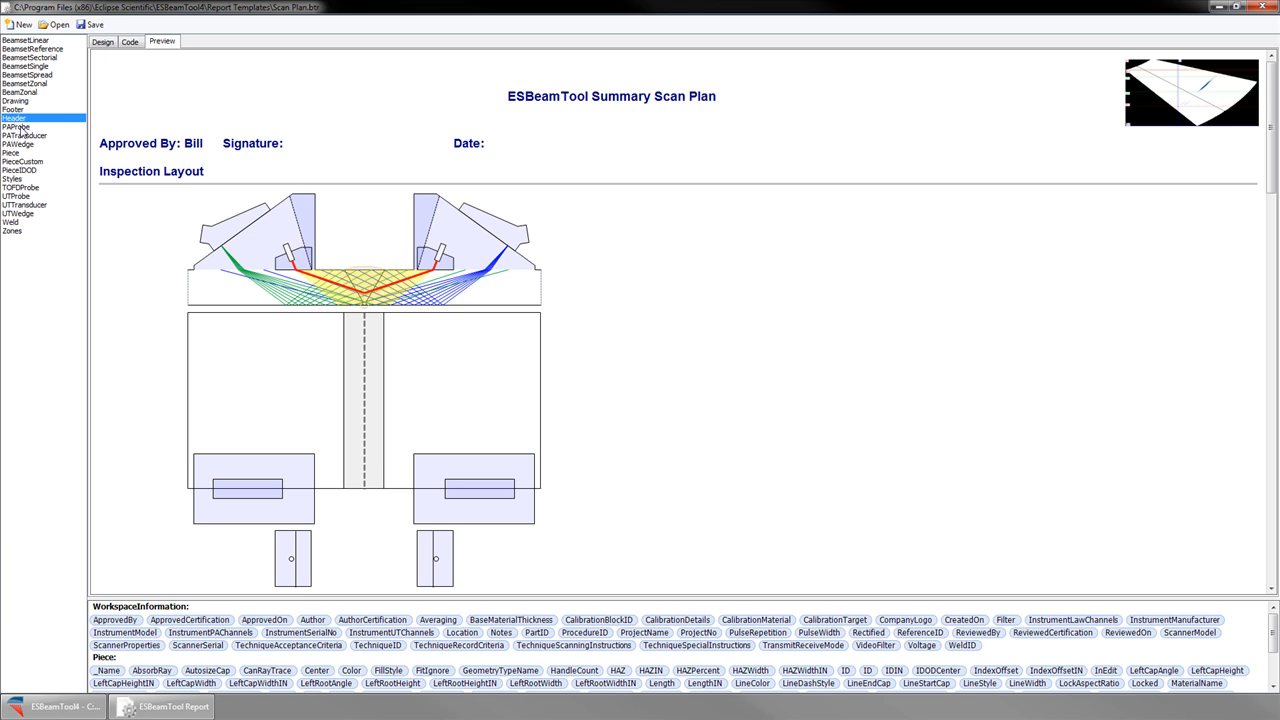
# Step: Delete the Mirrored field from the PAProbe section and scroll the preview through the probe sections
pyautogui.click(16, 127)
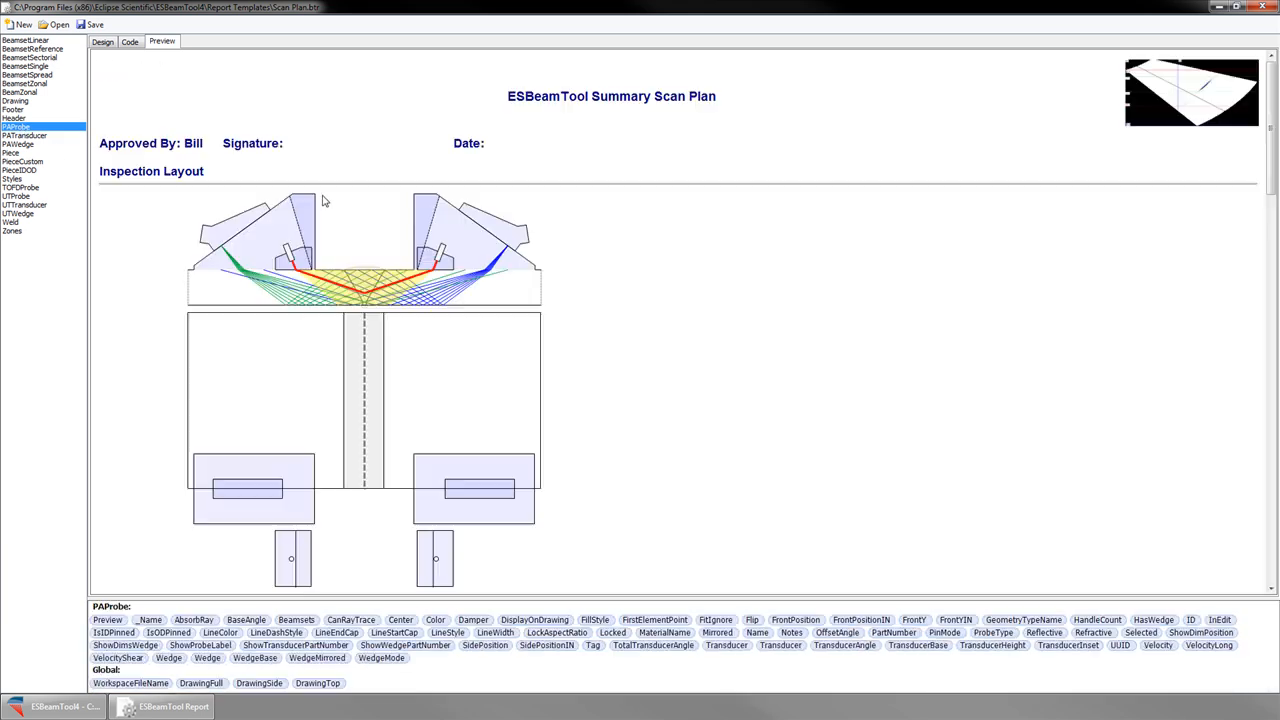
pyautogui.moveTo(589, 216)
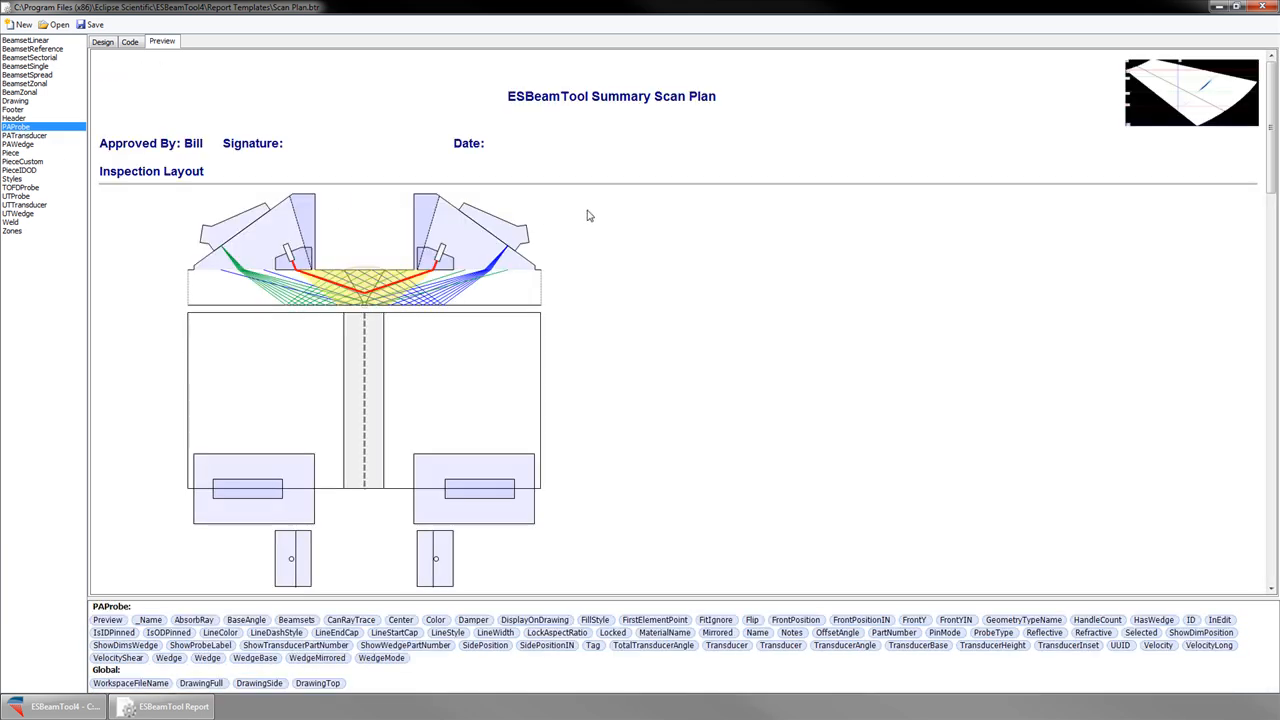
pyautogui.scroll(-3)
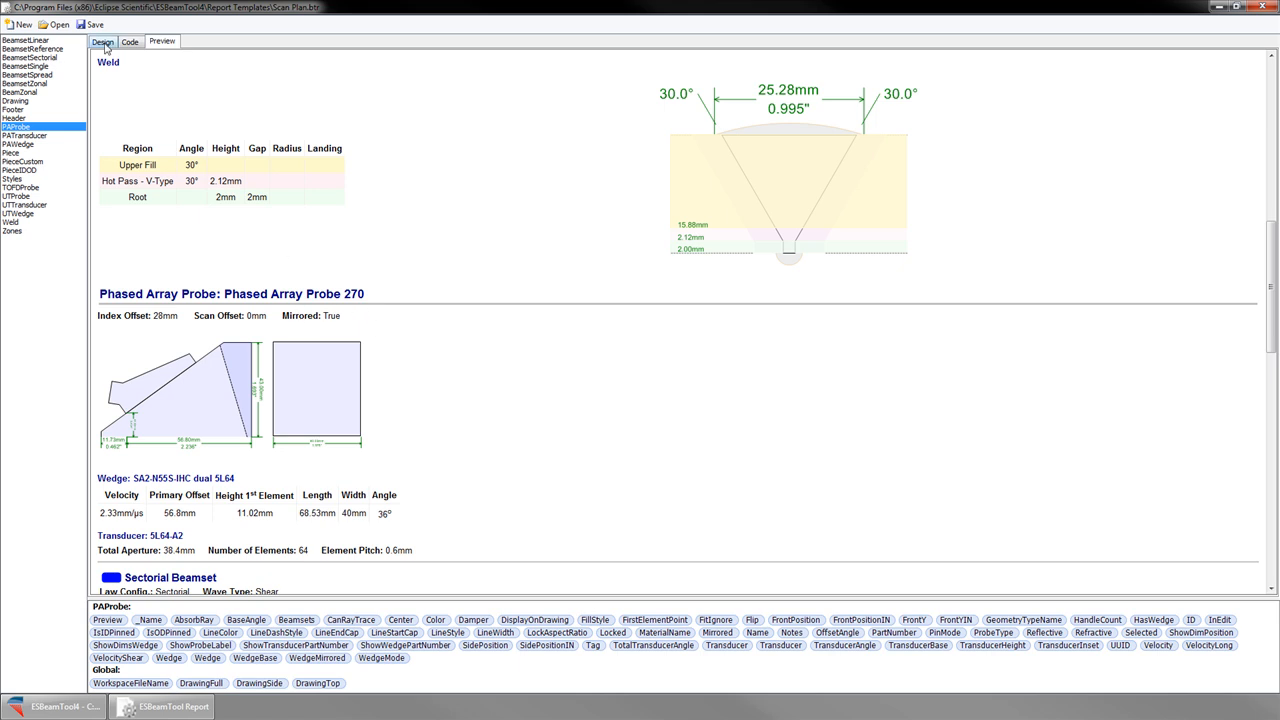
pyautogui.click(103, 41)
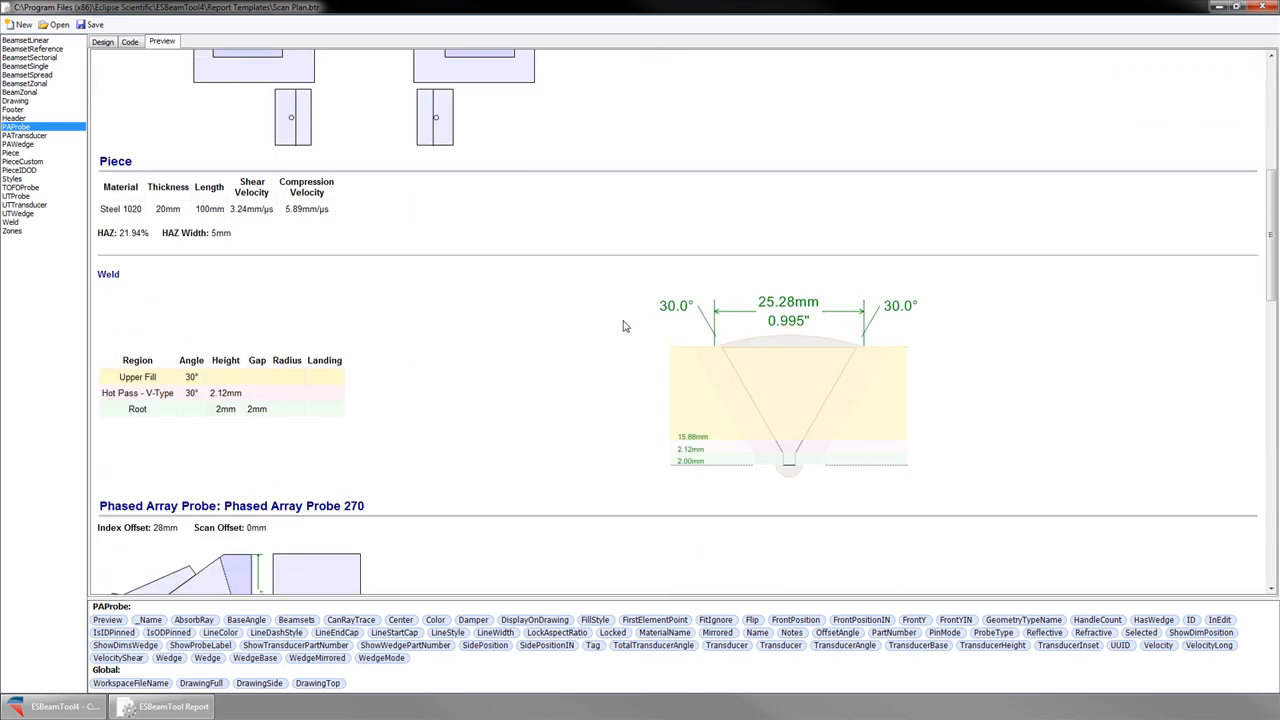
pyautogui.scroll(-3)
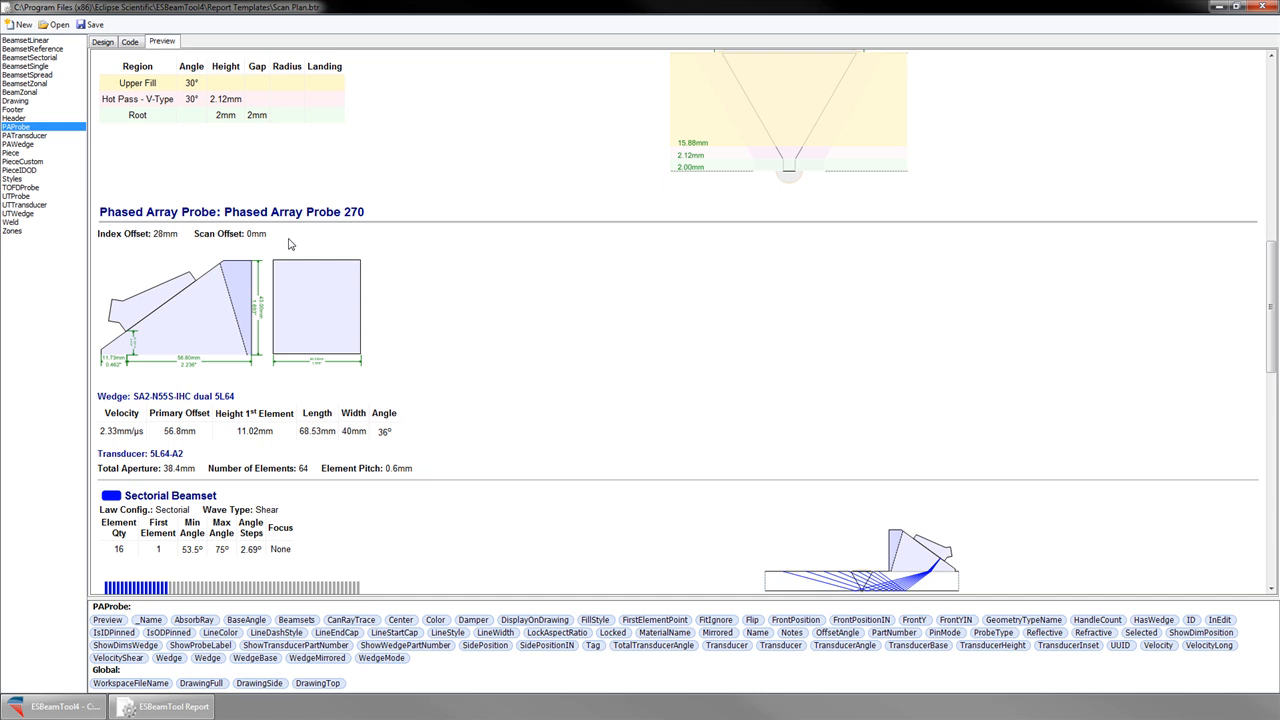
pyautogui.scroll(-3)
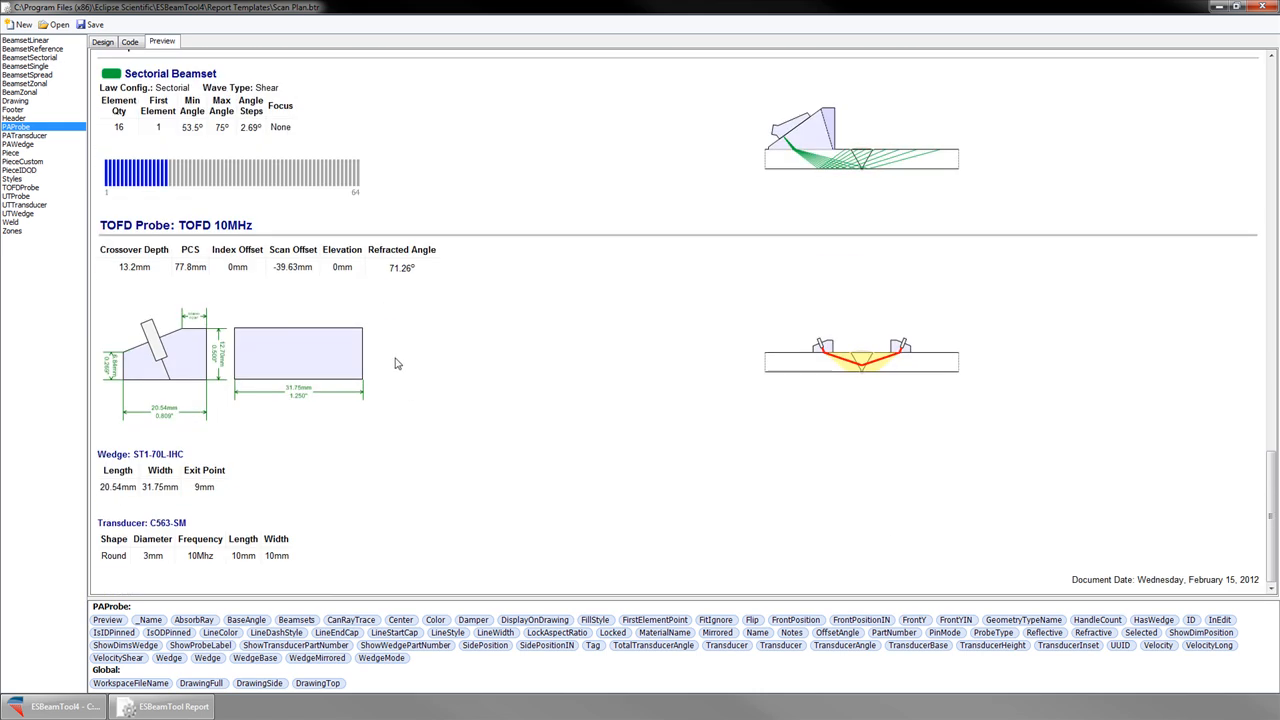
pyautogui.moveTo(130, 564)
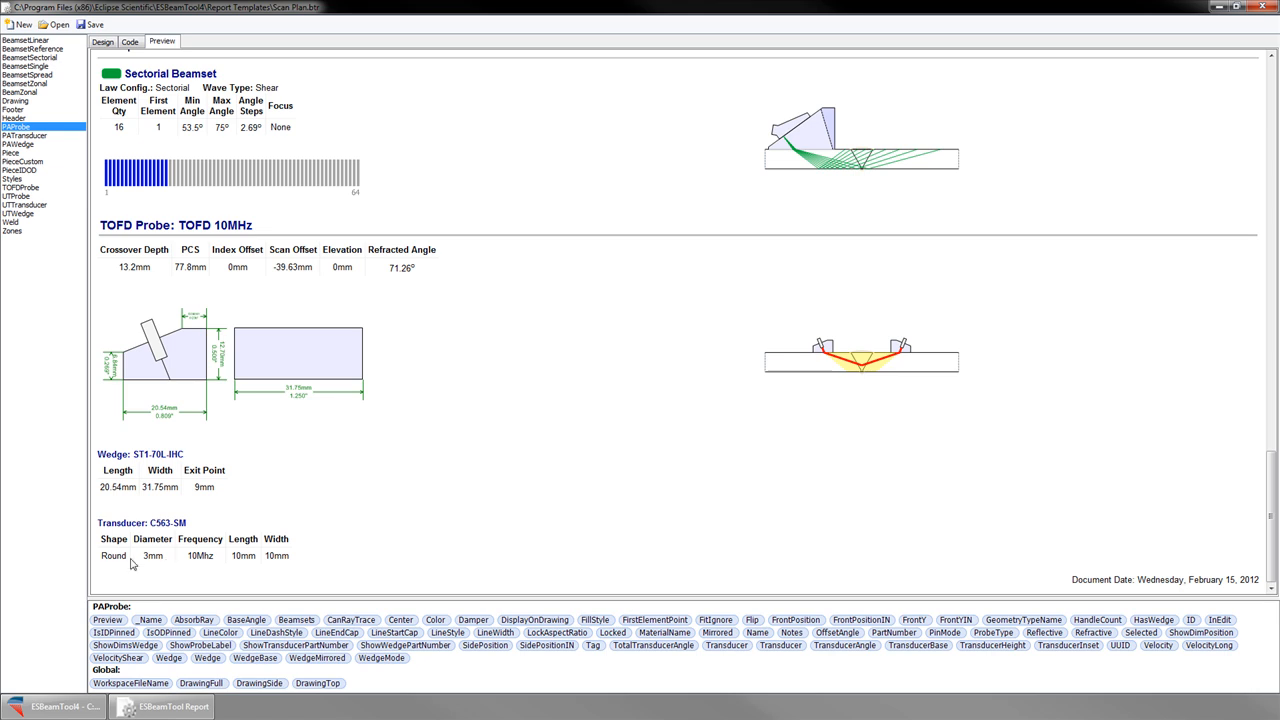
pyautogui.moveTo(96, 111)
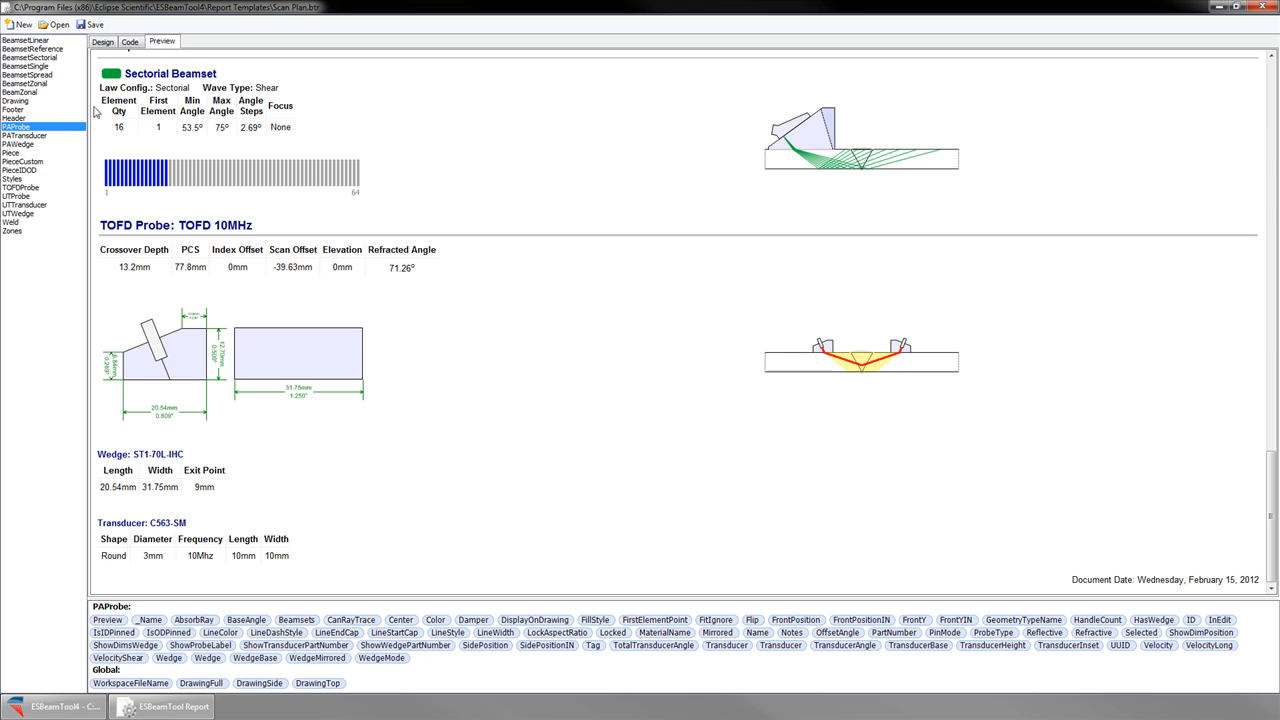
# Step: Rename the UTTransducer headings to 'Element Shape' and 'Element Diameter' and check the preview
pyautogui.click(102, 41)
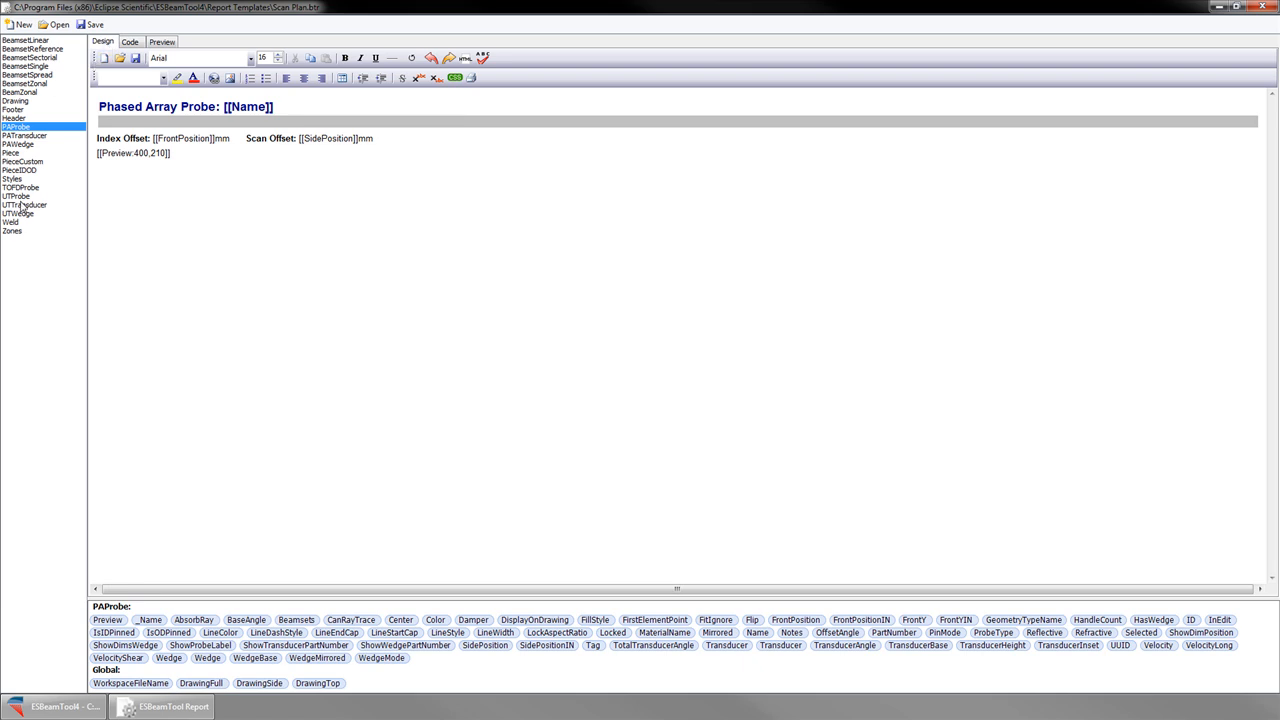
pyautogui.click(24, 204)
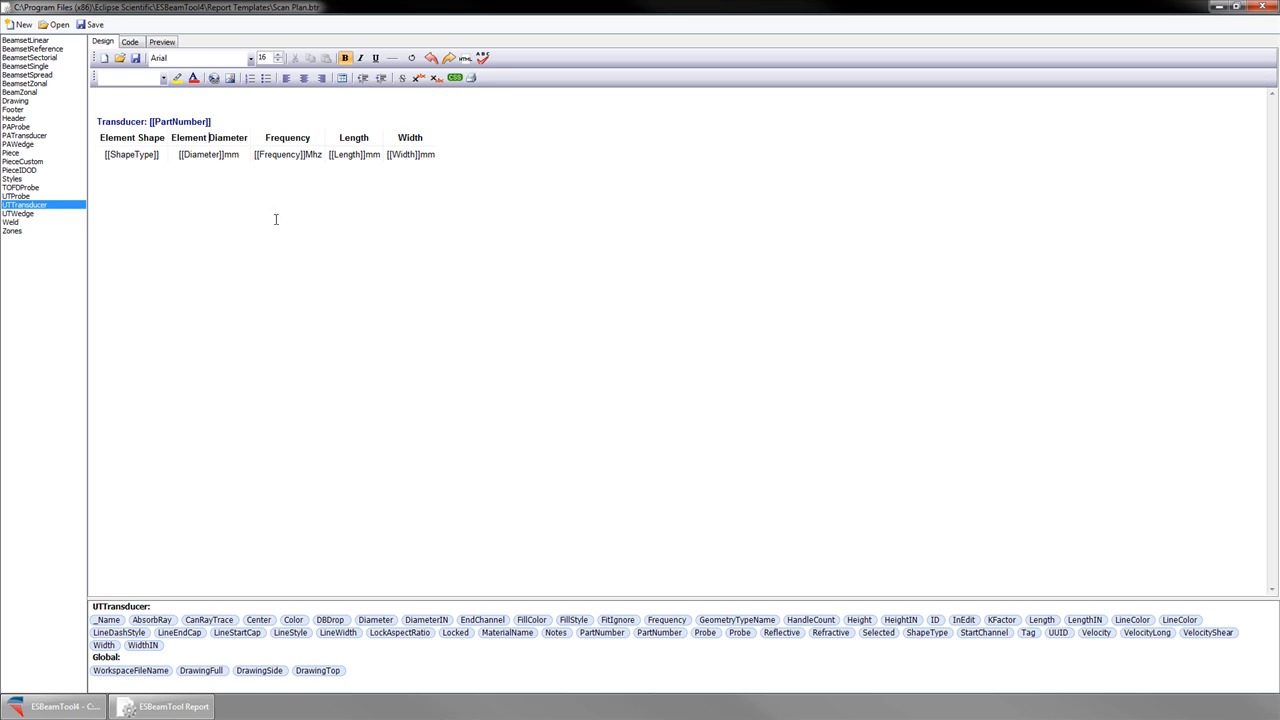
pyautogui.click(97, 177)
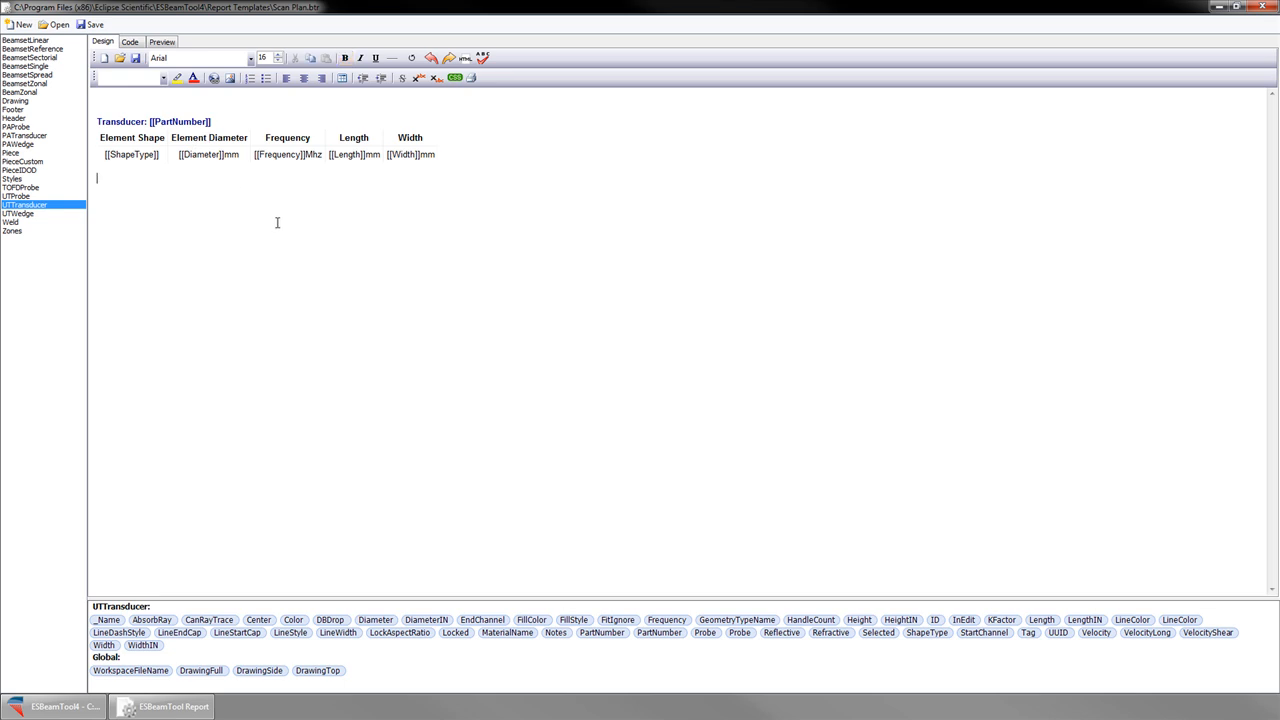
pyautogui.click(161, 41)
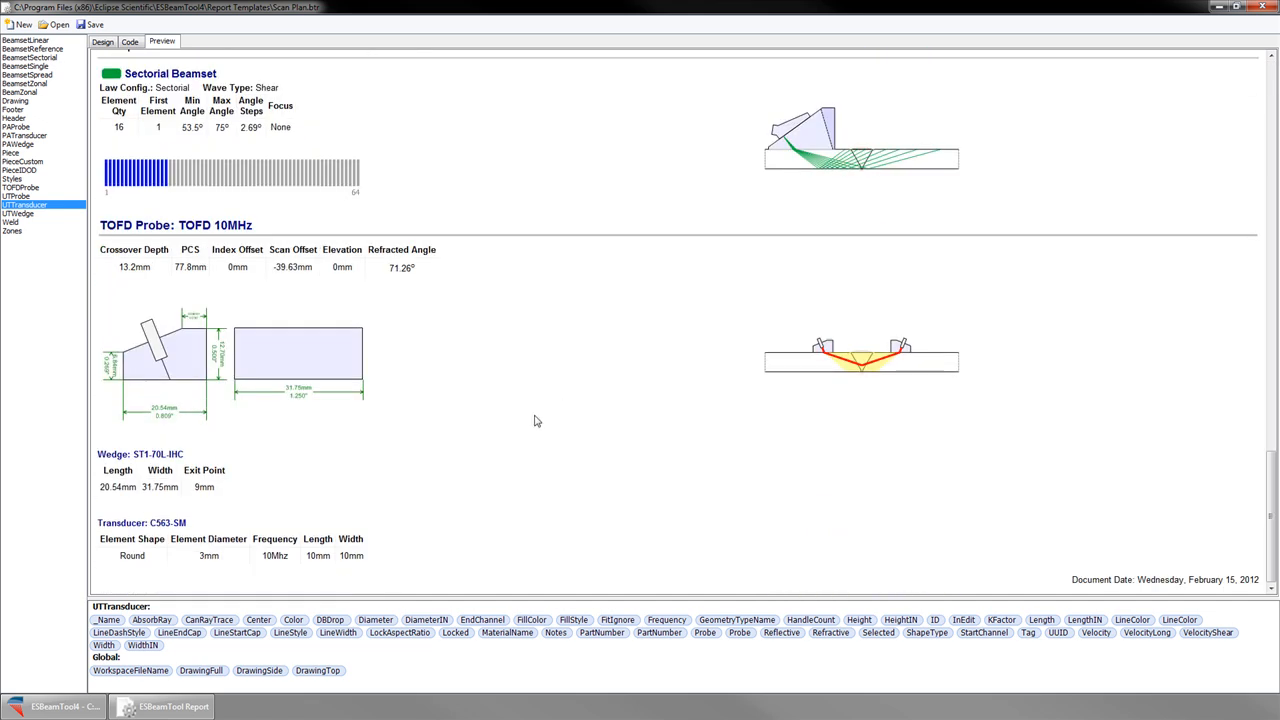
pyautogui.moveTo(219, 566)
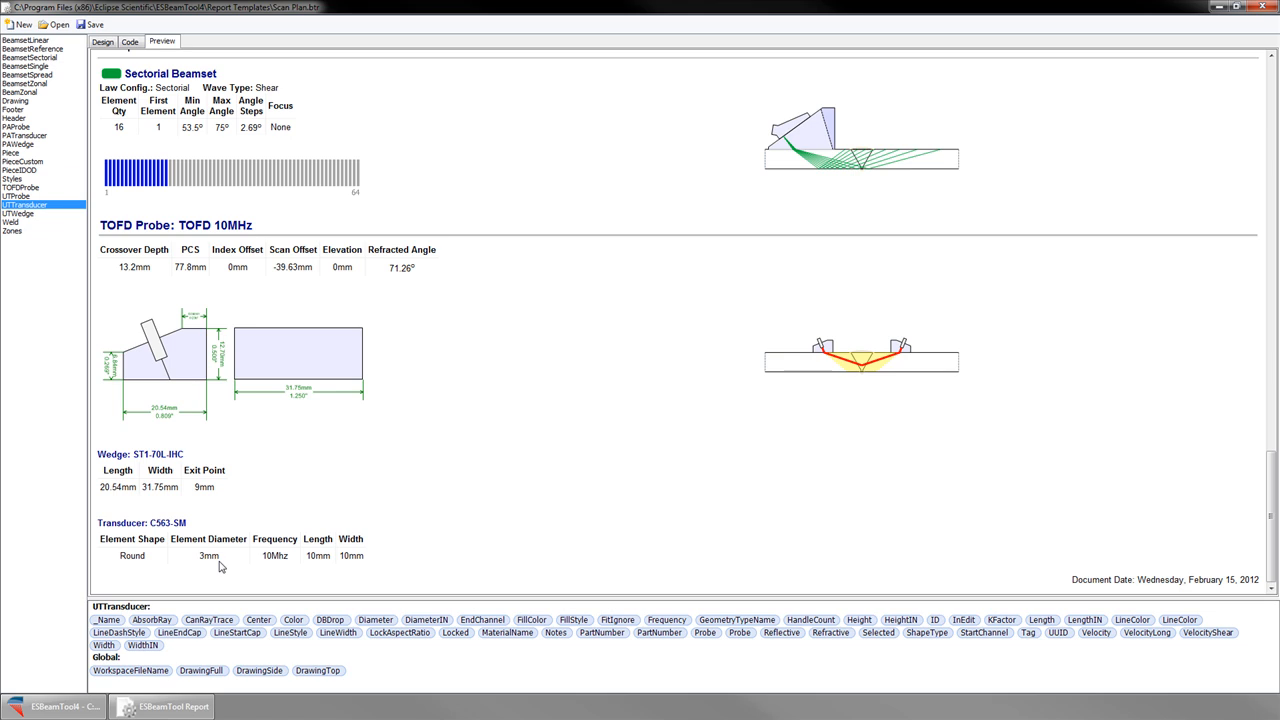
pyautogui.scroll(3)
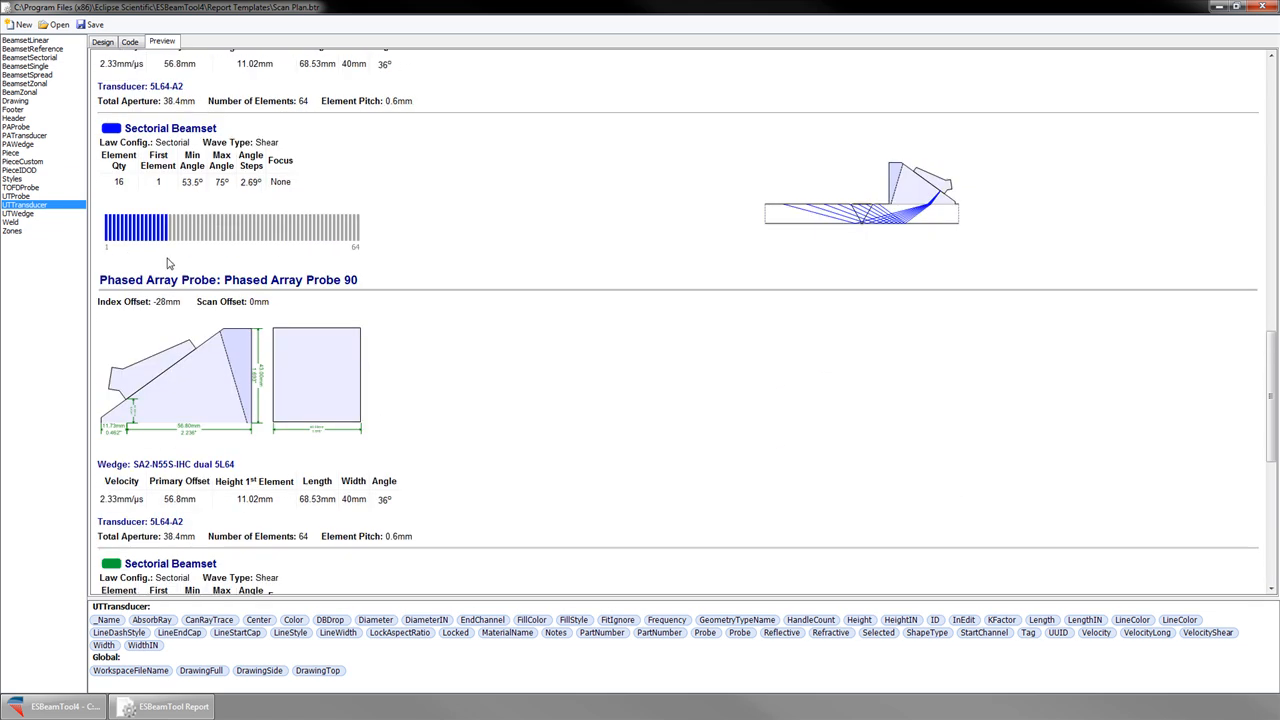
# Step: Save the edited template as a new template named 'Edits'
pyautogui.click(91, 24)
pyautogui.write('C:\\Program Files (x86)\\Eclipse Scientific\\ESBeamTool4\\Report Templates\\Edits')
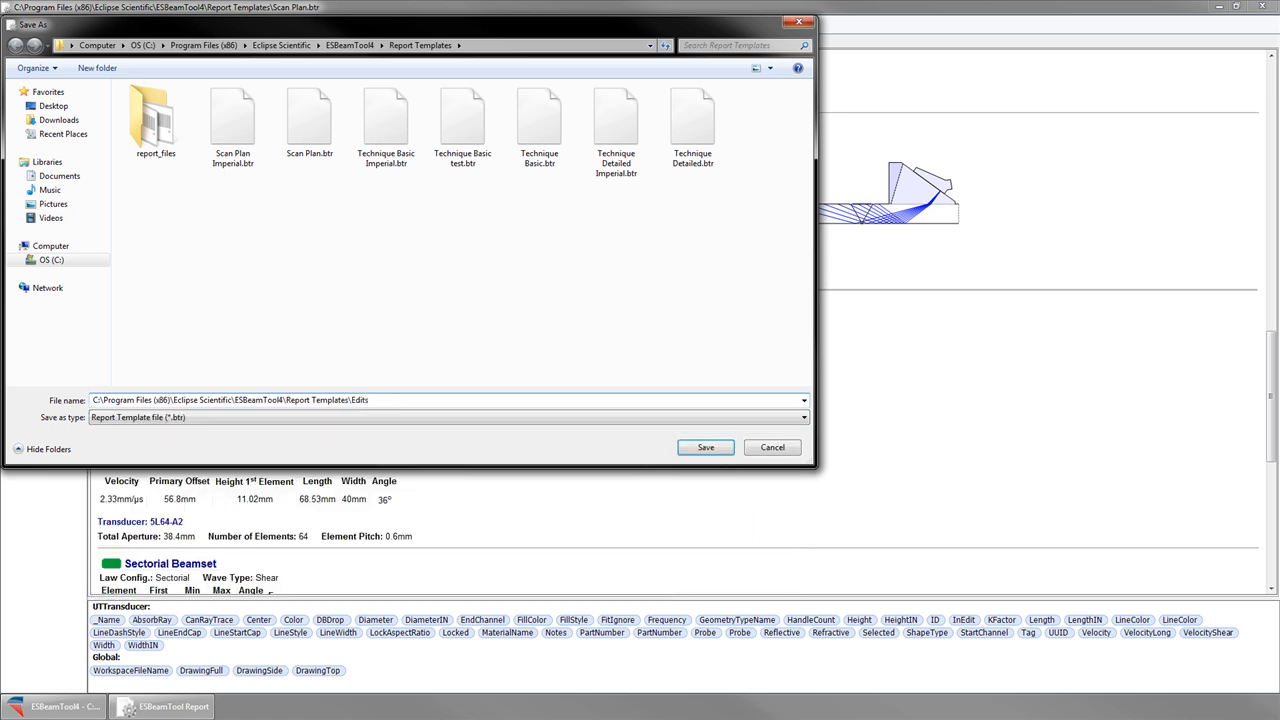
pyautogui.click(705, 447)
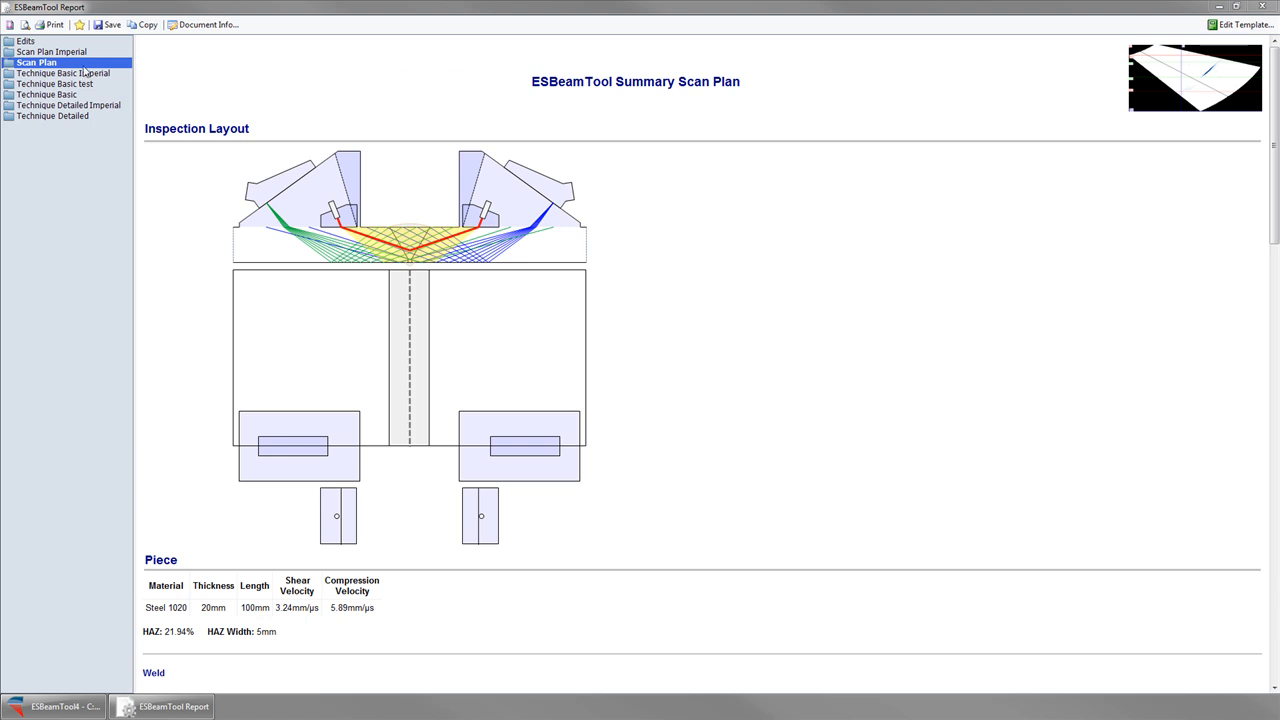
# Step: Display the report with the Edits template, header reading Approved By: Bill, Signature:, Date:
pyautogui.click(25, 41)
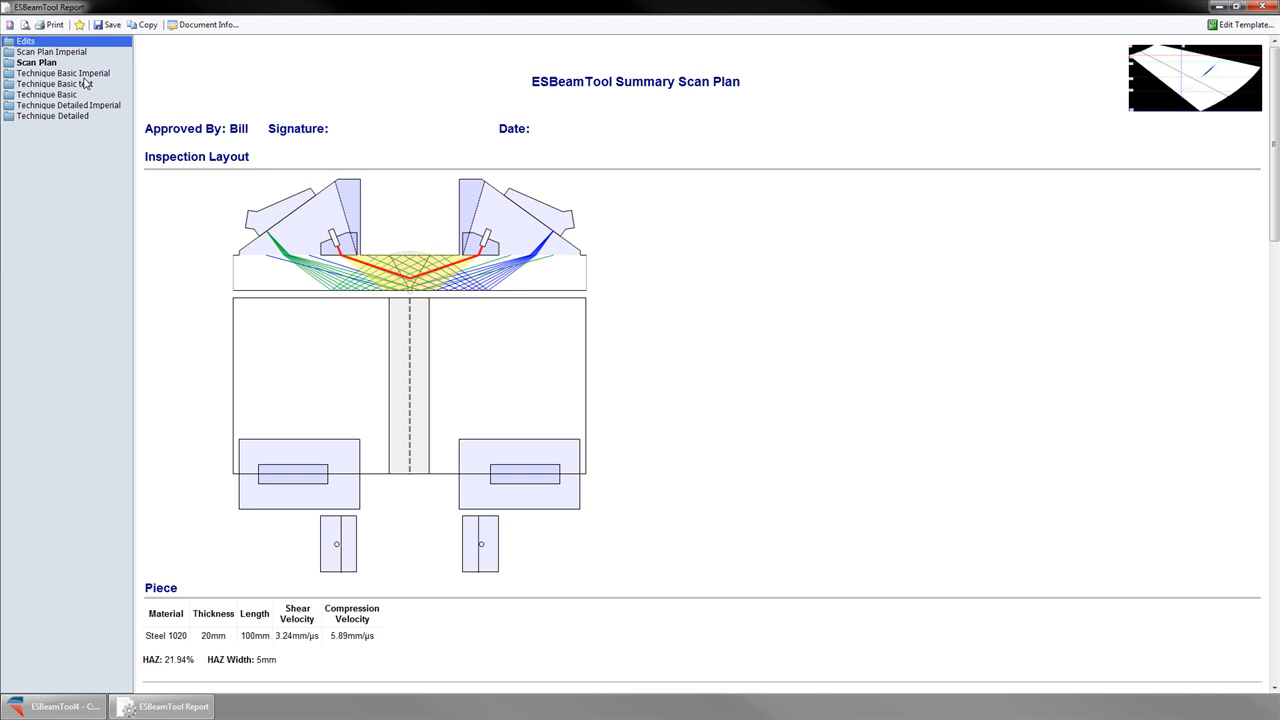
pyautogui.moveTo(146, 24)
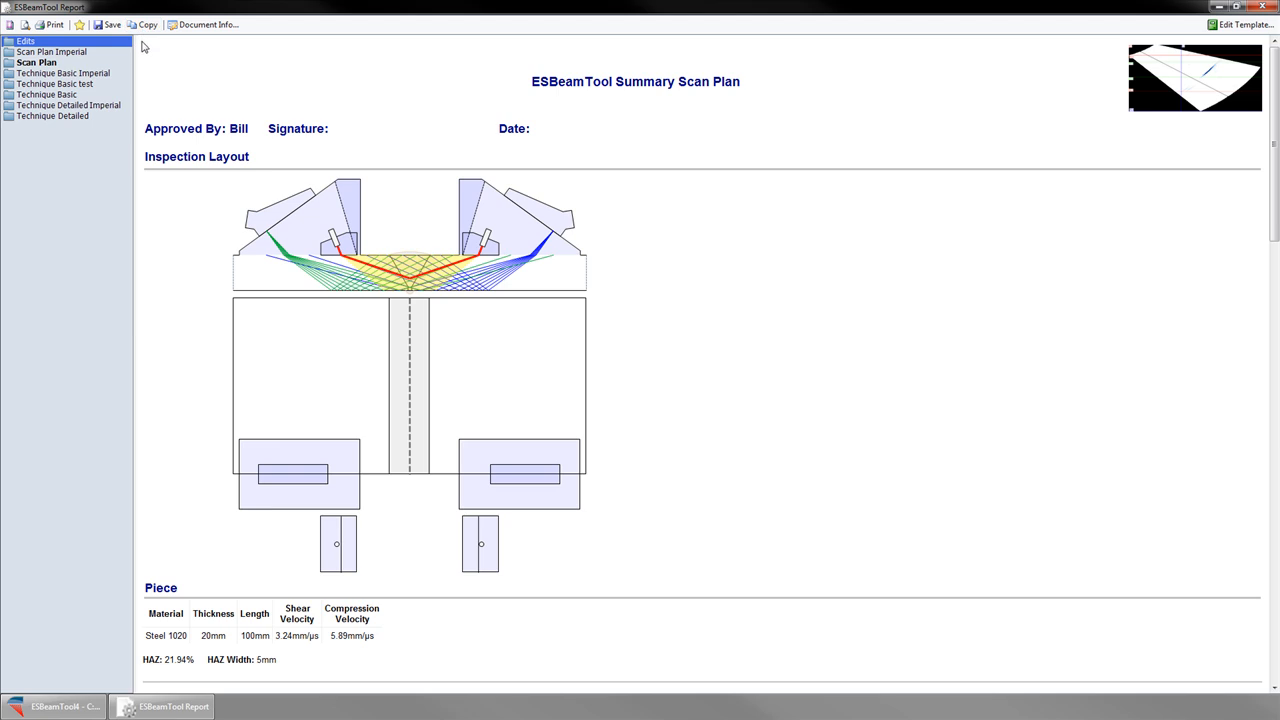
pyautogui.moveTo(508, 185)
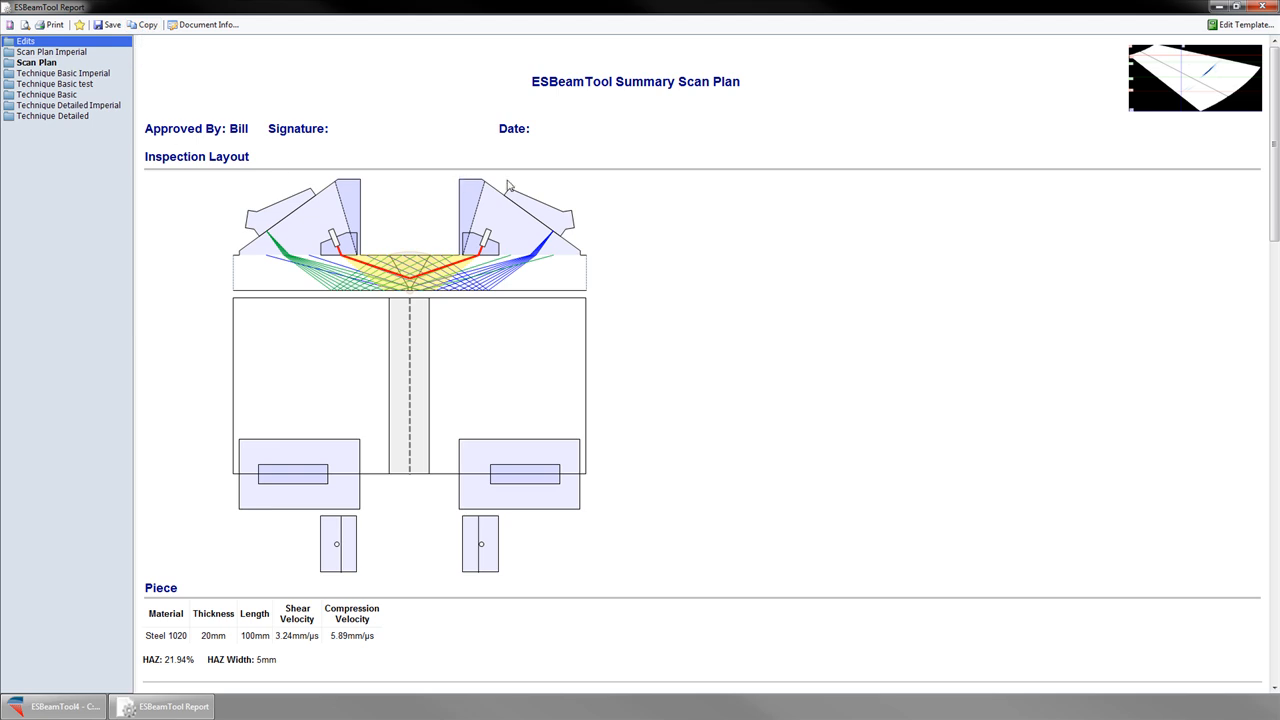
pyautogui.moveTo(635, 198)
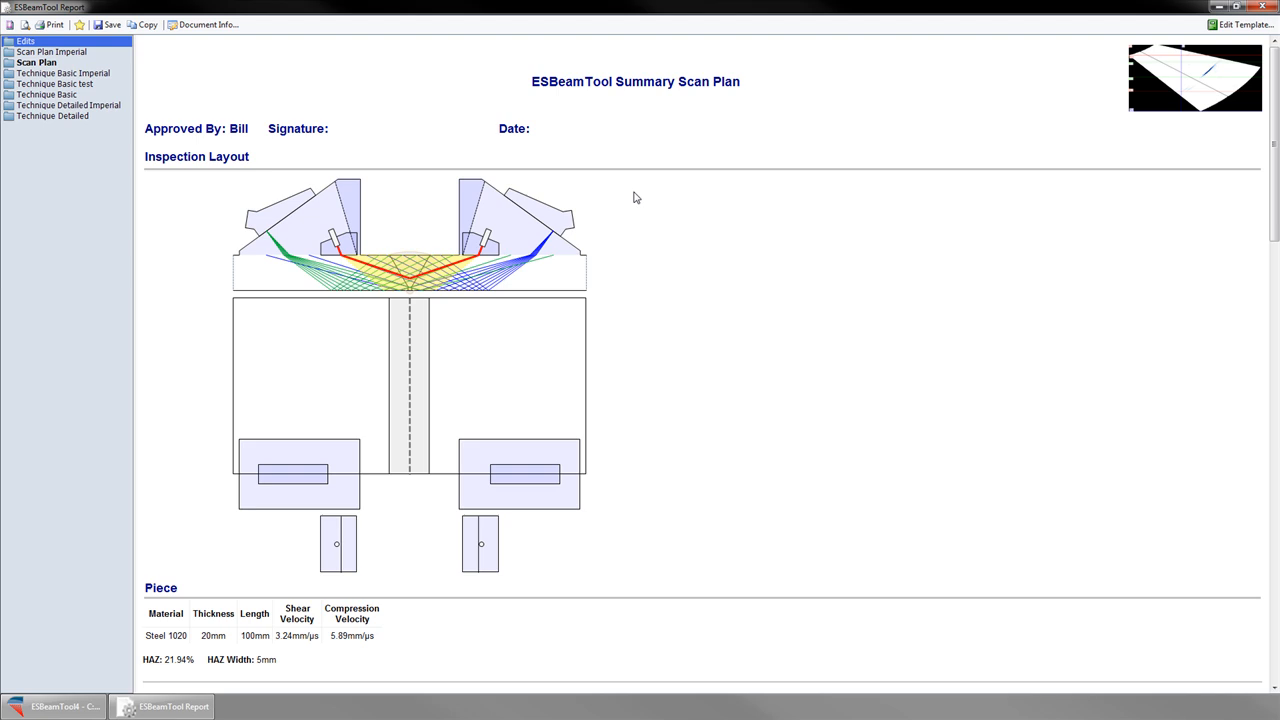